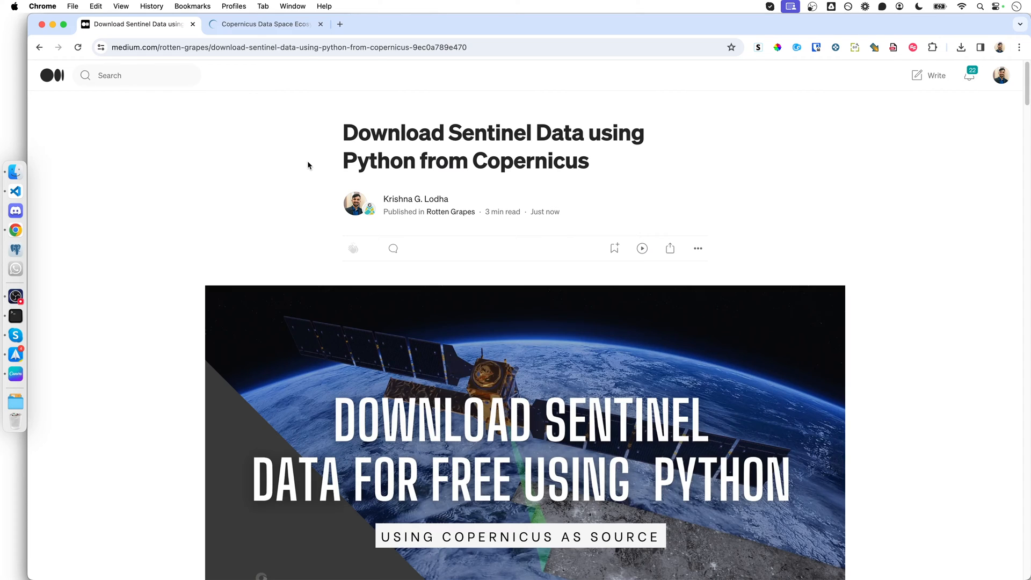
pyautogui.moveTo(359, 148)
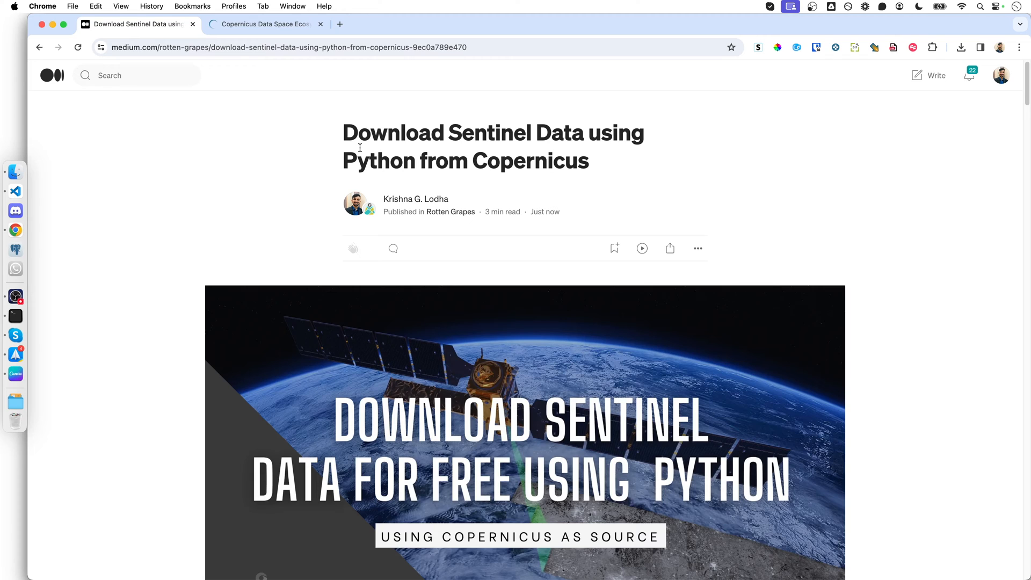
# Scroll through the Medium article on downloading Sentinel data with Python.
pyautogui.scroll(-3)
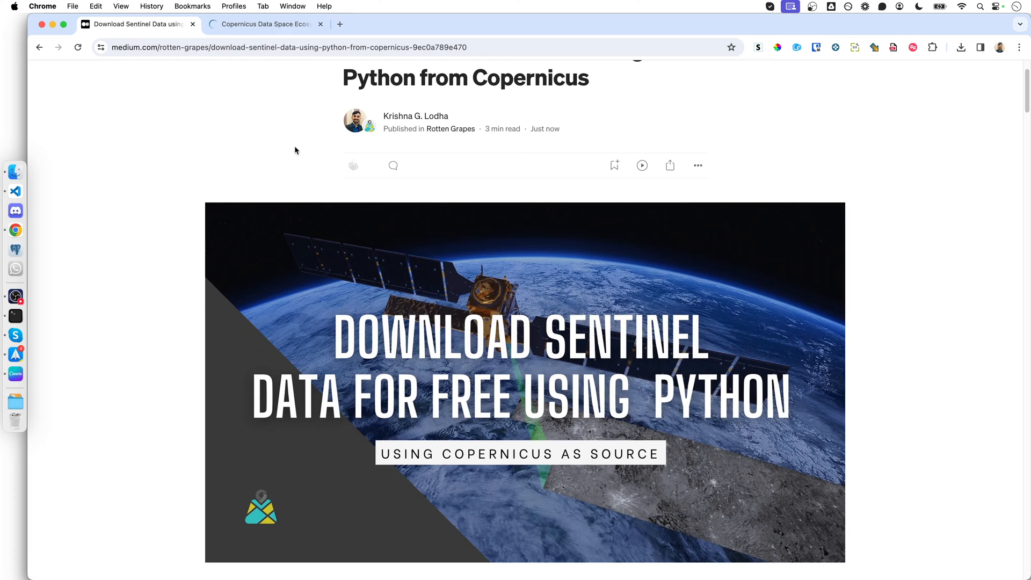
pyautogui.moveTo(416, 468)
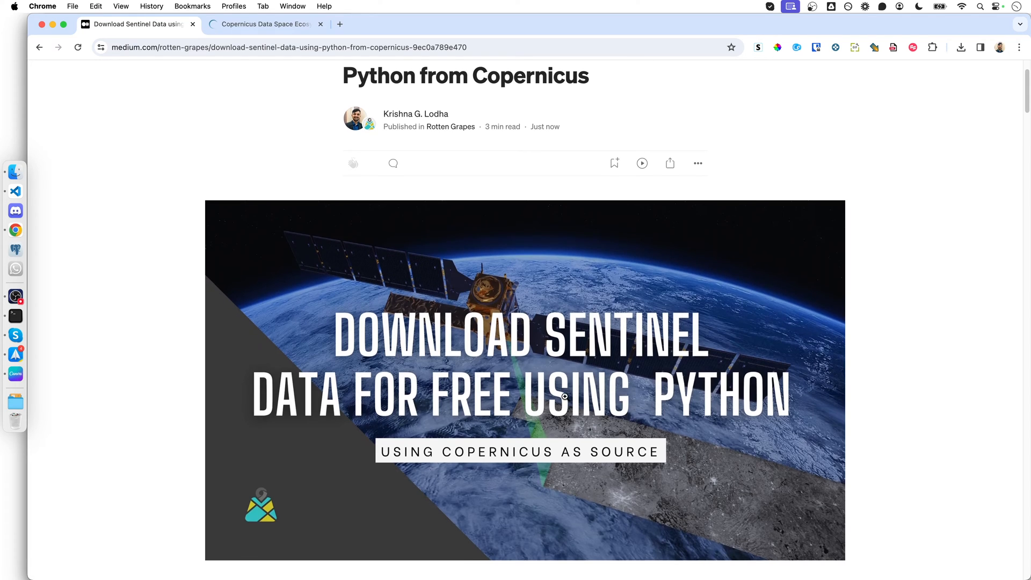
pyautogui.scroll(-3)
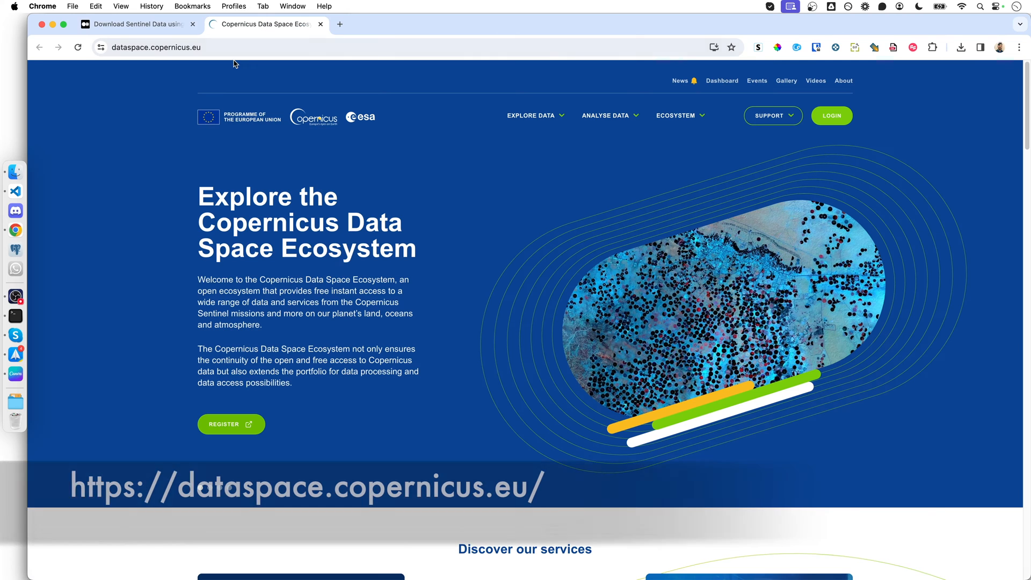
pyautogui.moveTo(185, 113)
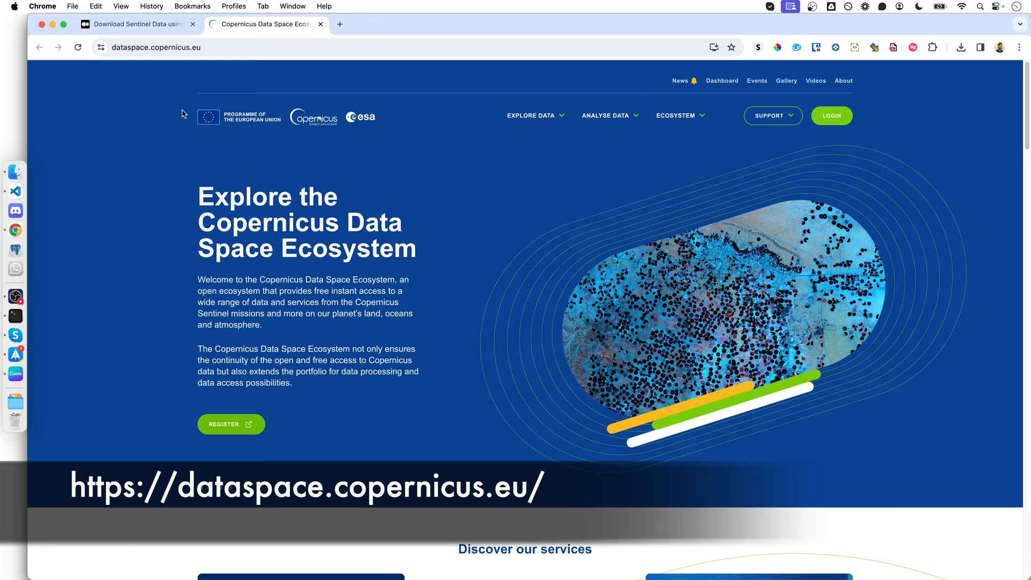
# Open the Copernicus Data Space Ecosystem sign-in page via LOGIN.
pyautogui.click(713, 46)
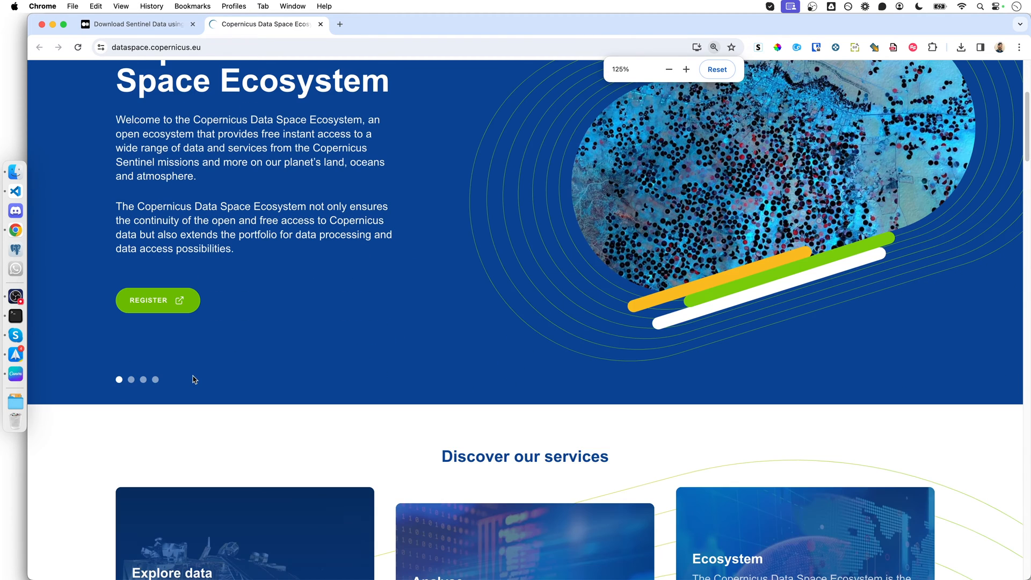
pyautogui.click(157, 300)
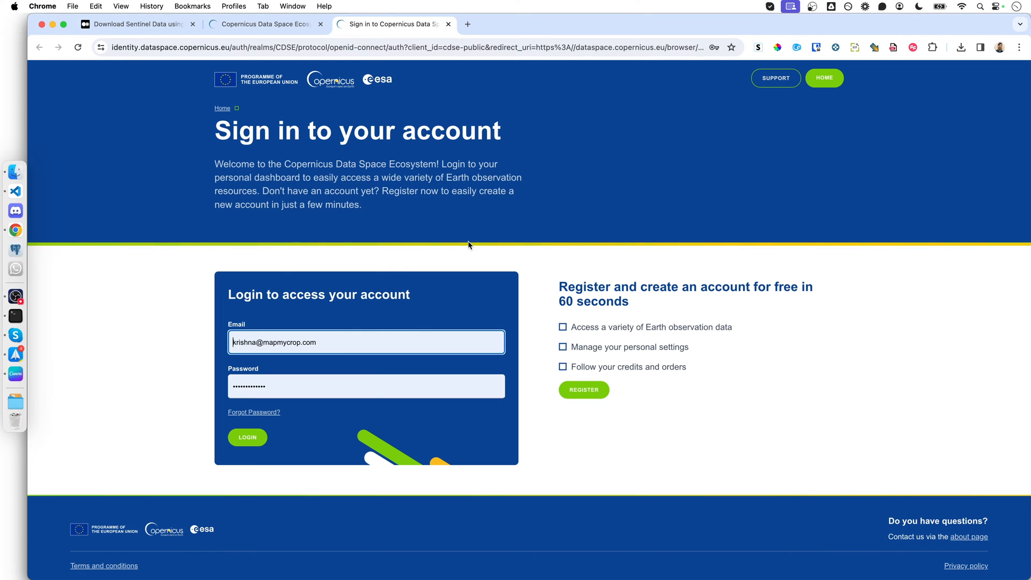
pyautogui.click(583, 389)
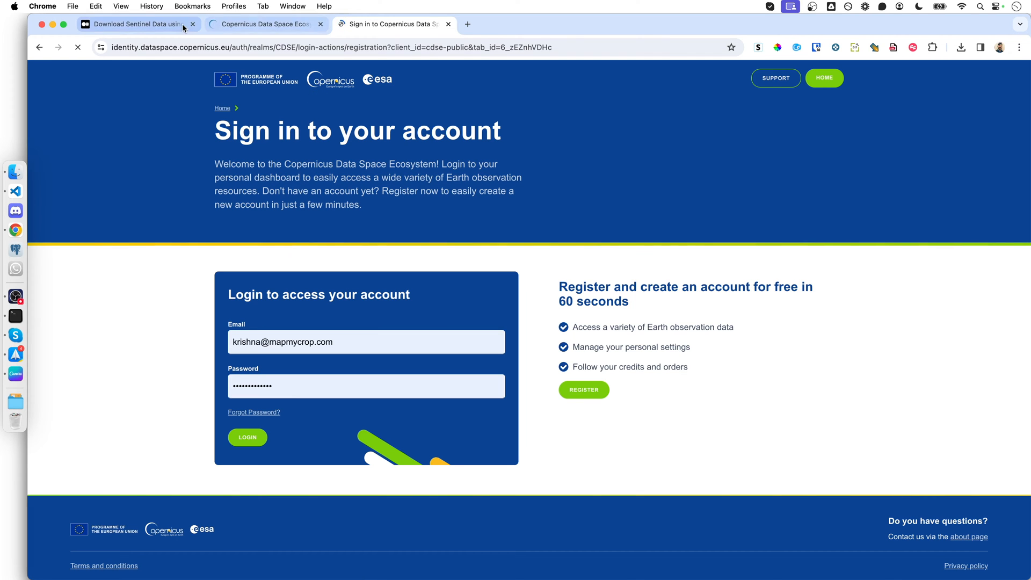
pyautogui.click(135, 23)
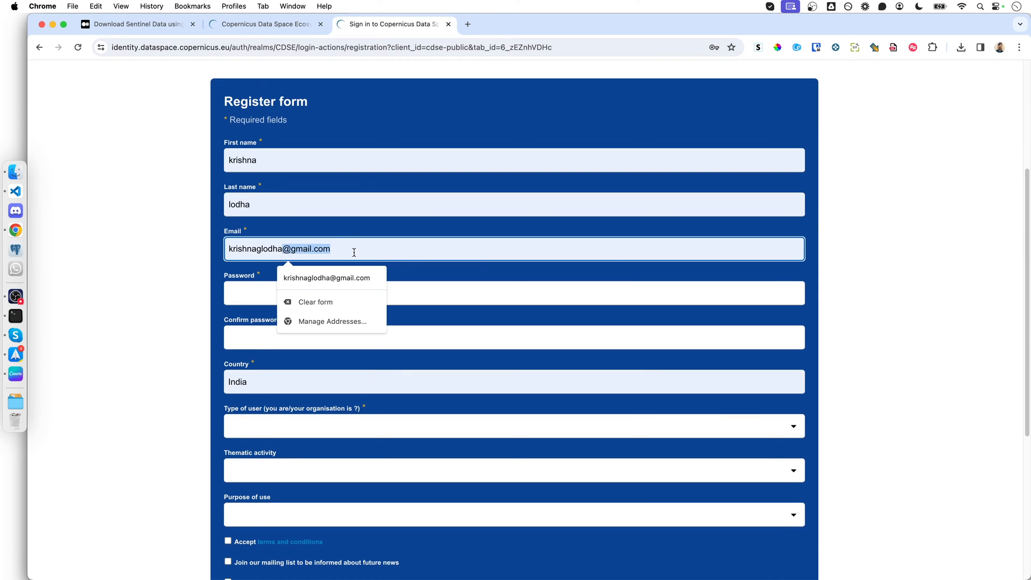
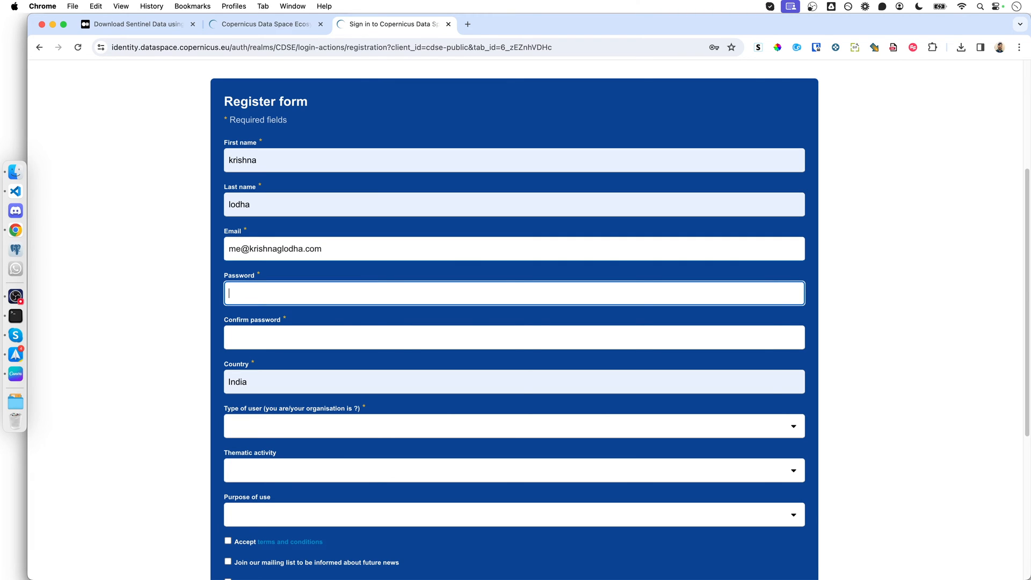
pyautogui.write('•••••')
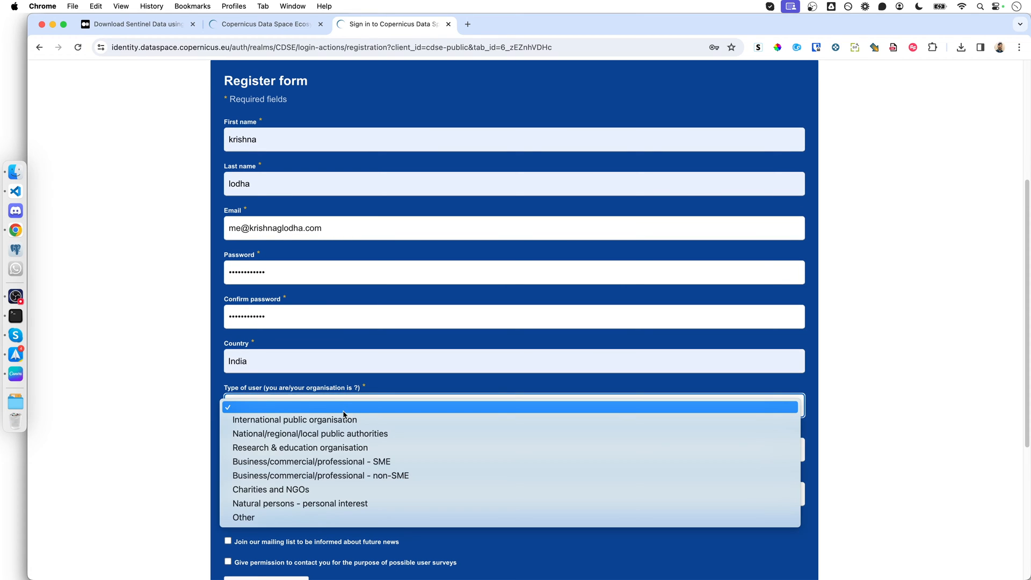
pyautogui.moveTo(311, 461)
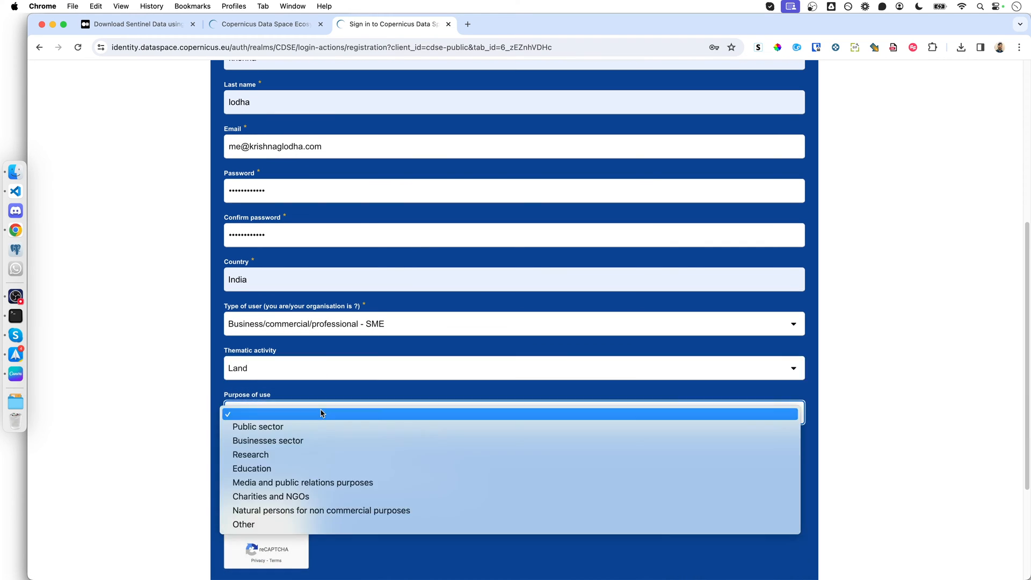
# Set purpose to Businesses sector, accept the terms, and submit the registration.
pyautogui.click(267, 440)
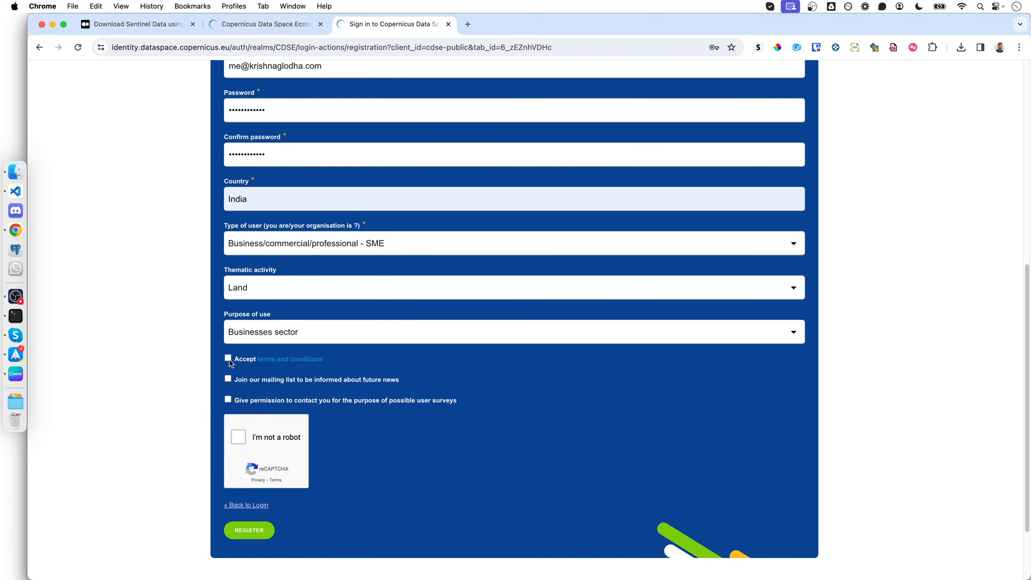
pyautogui.click(228, 358)
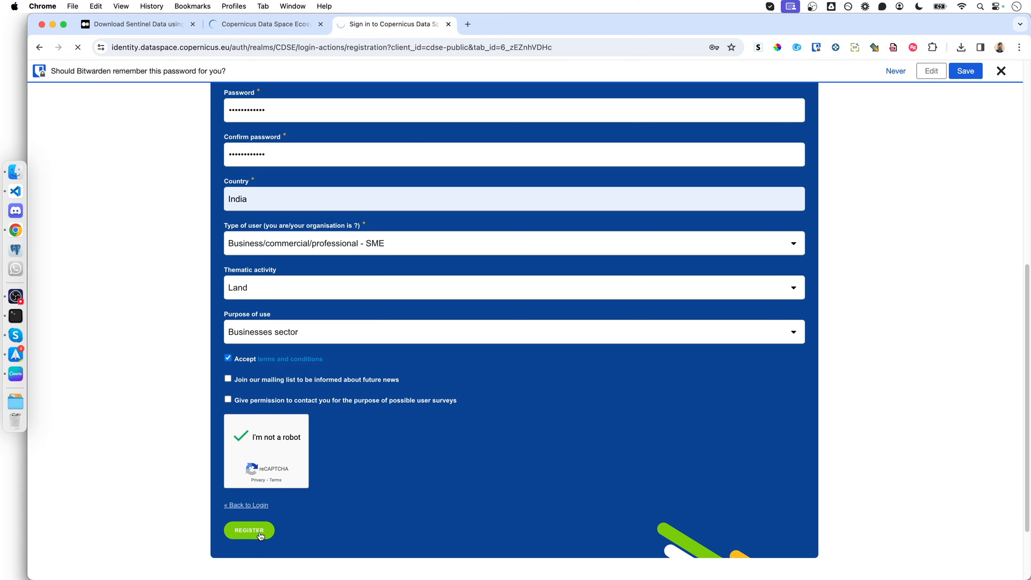
pyautogui.click(249, 531)
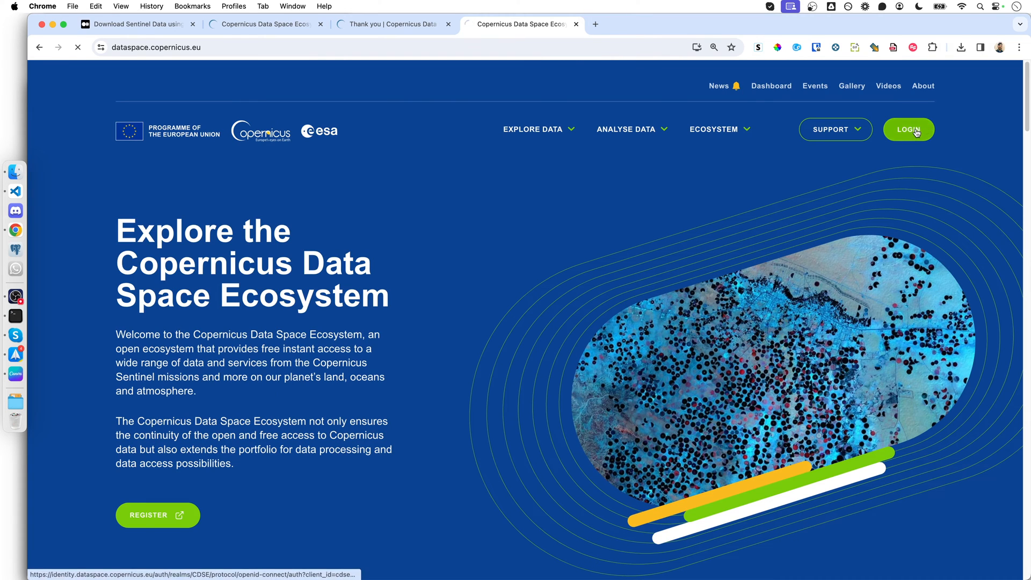
# Log in to the new account and view its Applications list.
pyautogui.click(908, 129)
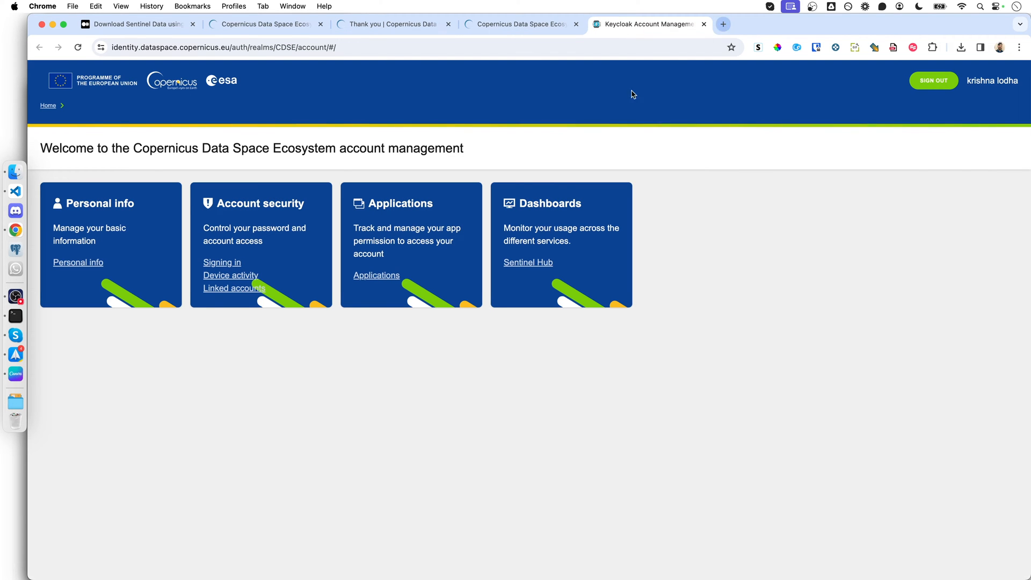
pyautogui.click(375, 275)
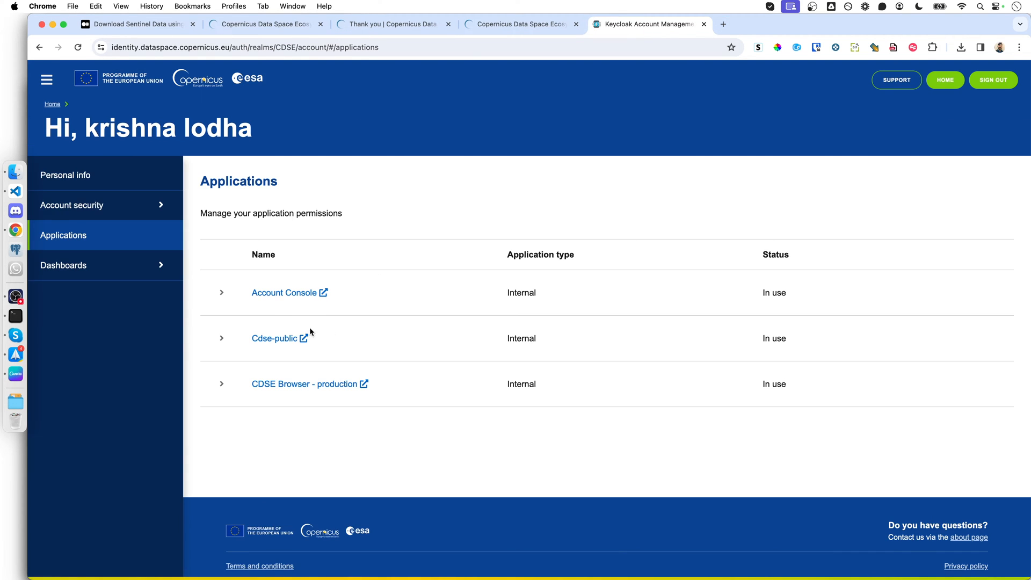
pyautogui.moveTo(303, 338)
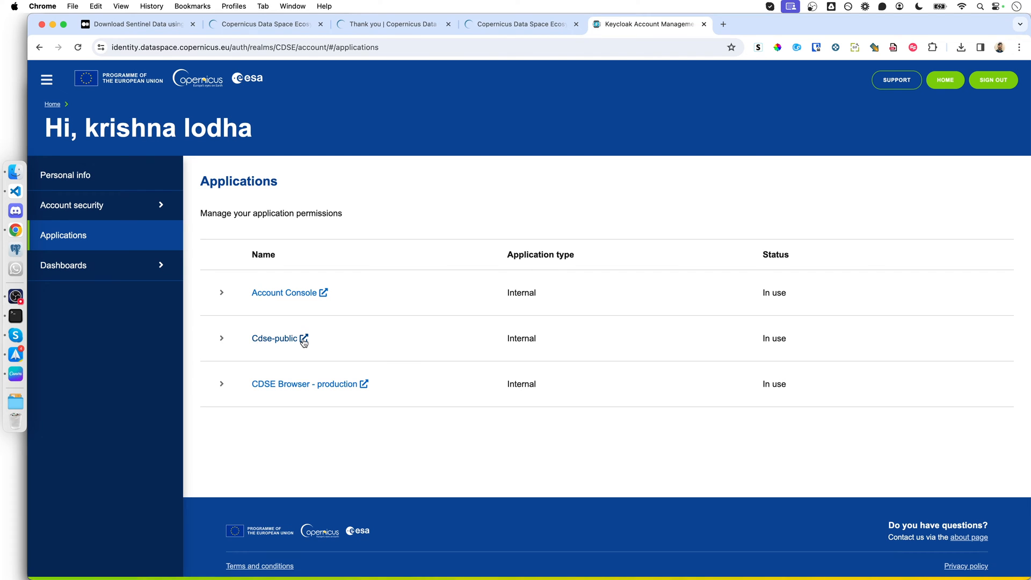
pyautogui.moveTo(335, 360)
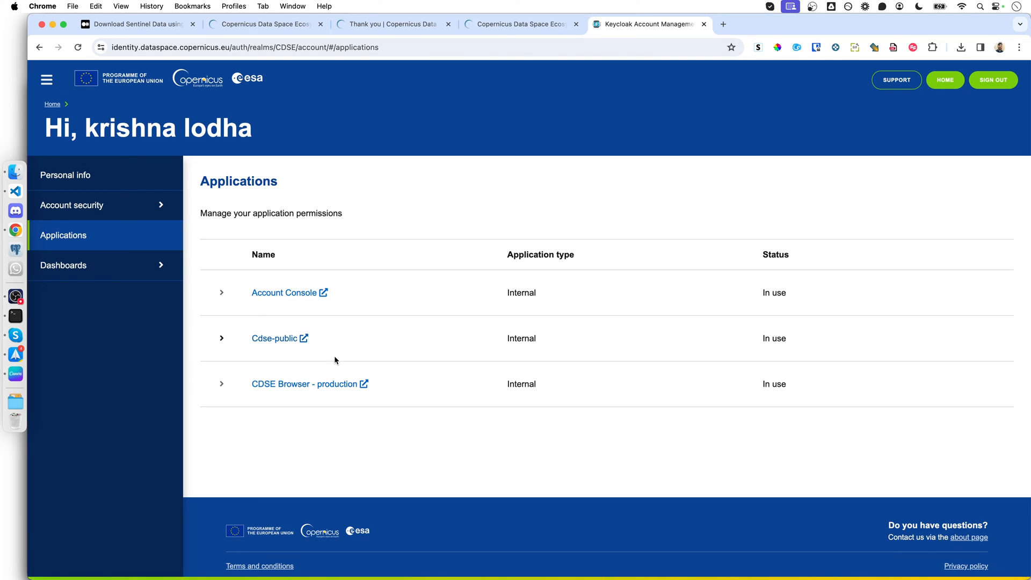
pyautogui.moveTo(413, 339)
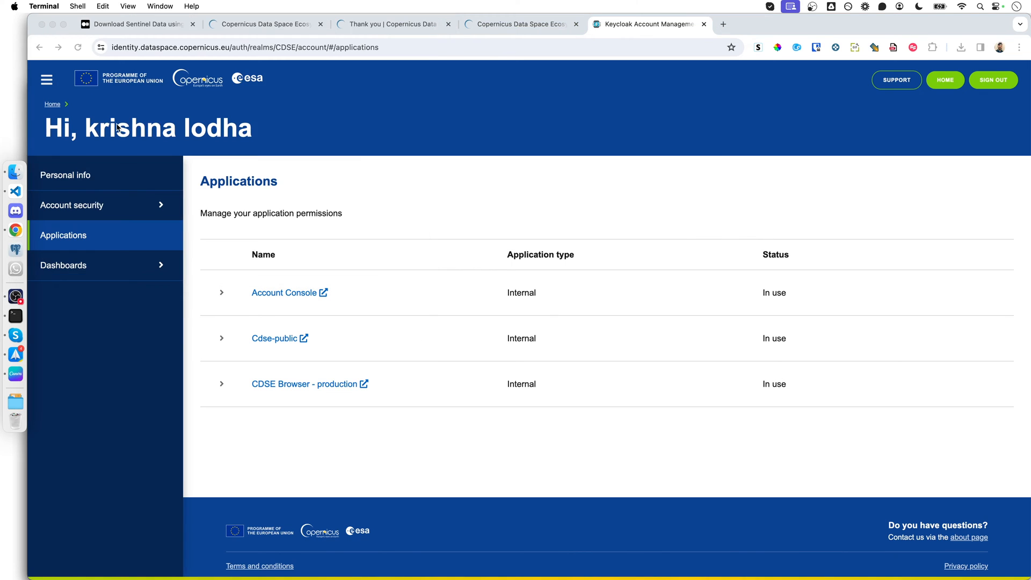
# In a terminal, go to Desktop and create the get_sentinel folder.
pyautogui.click(14, 316)
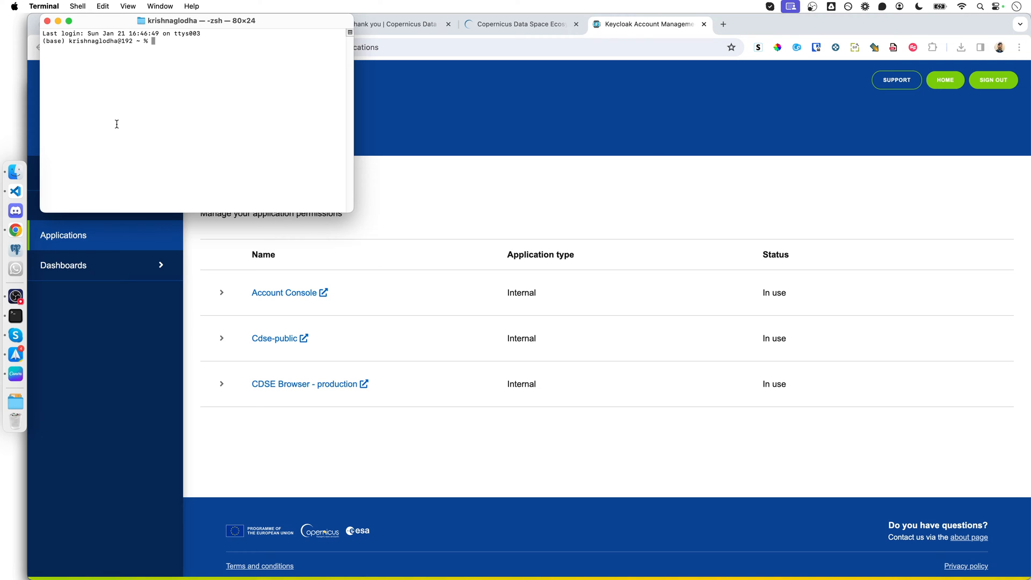
pyautogui.write('cd Desktop')
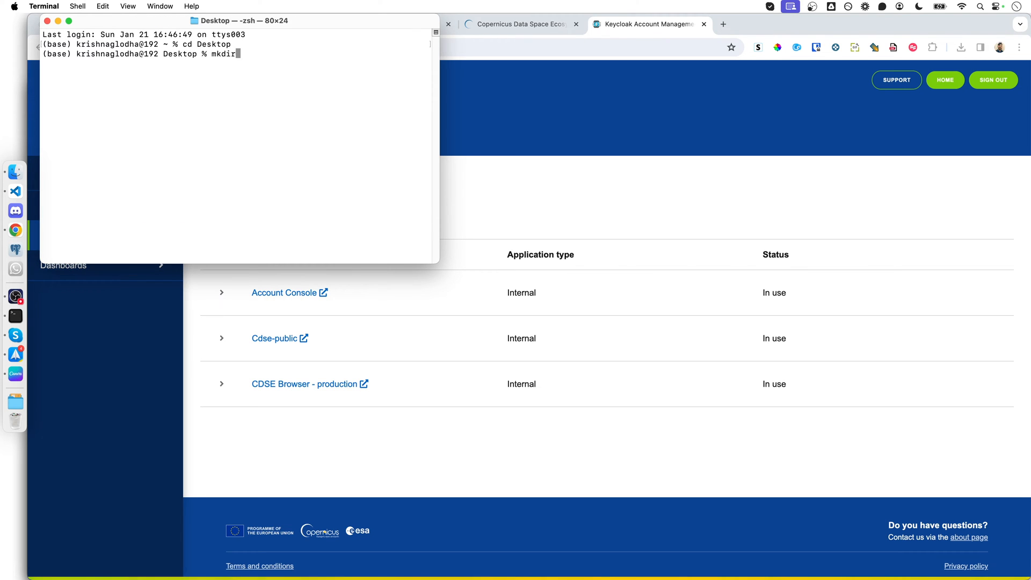
pyautogui.write('get_sentin')
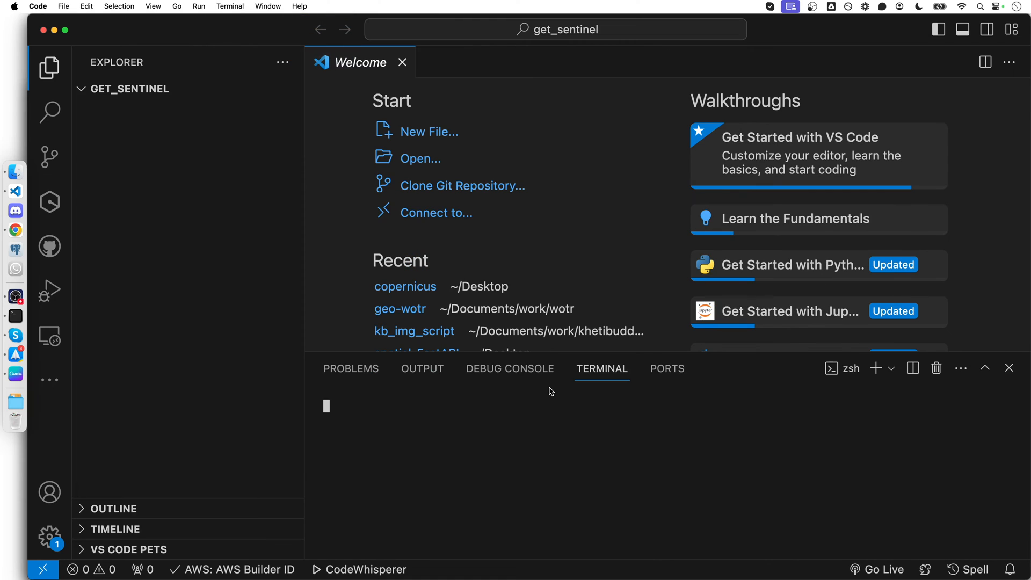
# Create the env virtual environment and activate it with source env/bin/activate.
pyautogui.write('python3 -m venv env')
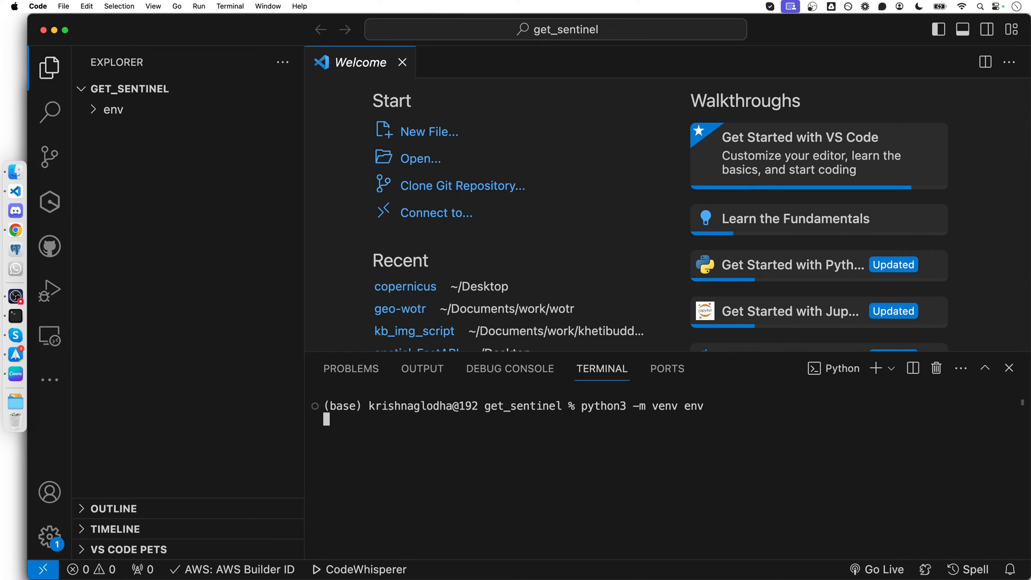
pyautogui.press('Return')
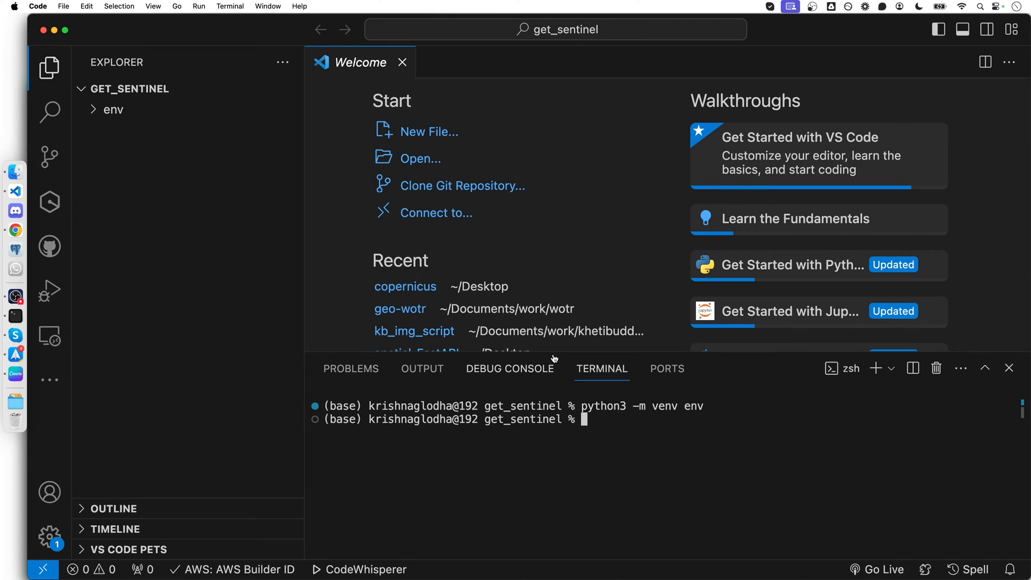
pyautogui.write('source env/bin/')
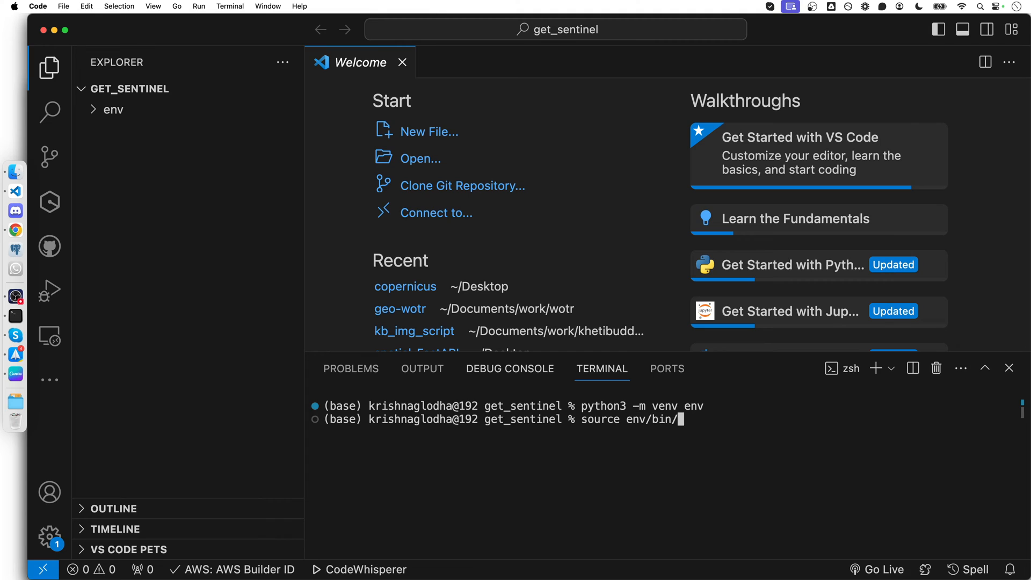
pyautogui.press('Return')
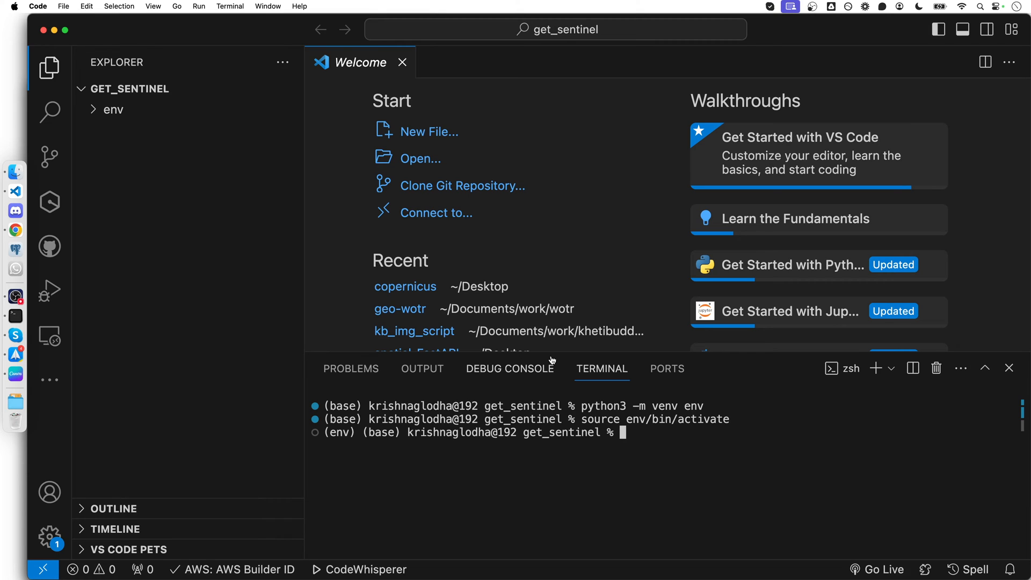
pyautogui.write('pip install')
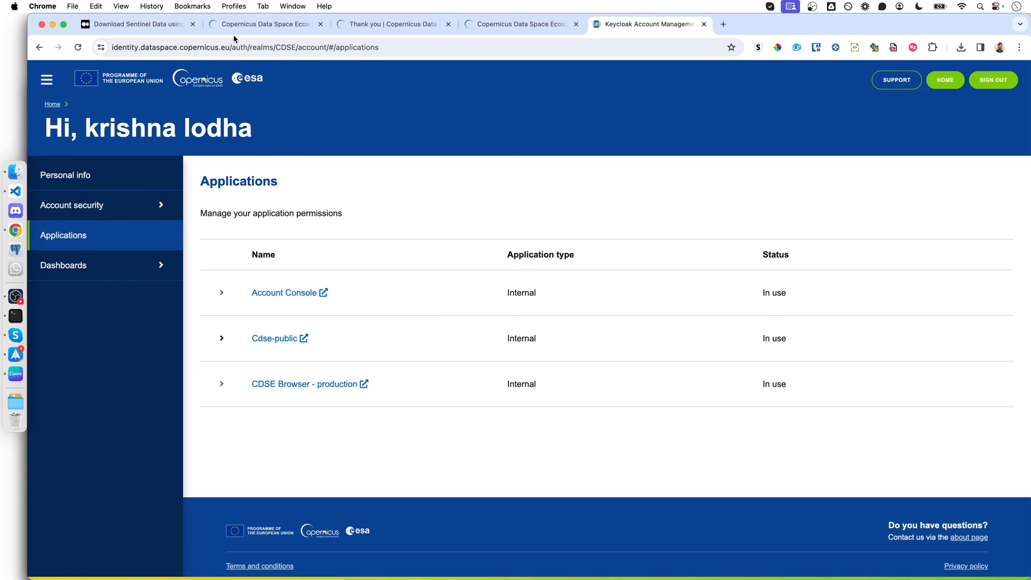
# Scroll the Medium tutorial to read the script's imports.
pyautogui.click(134, 24)
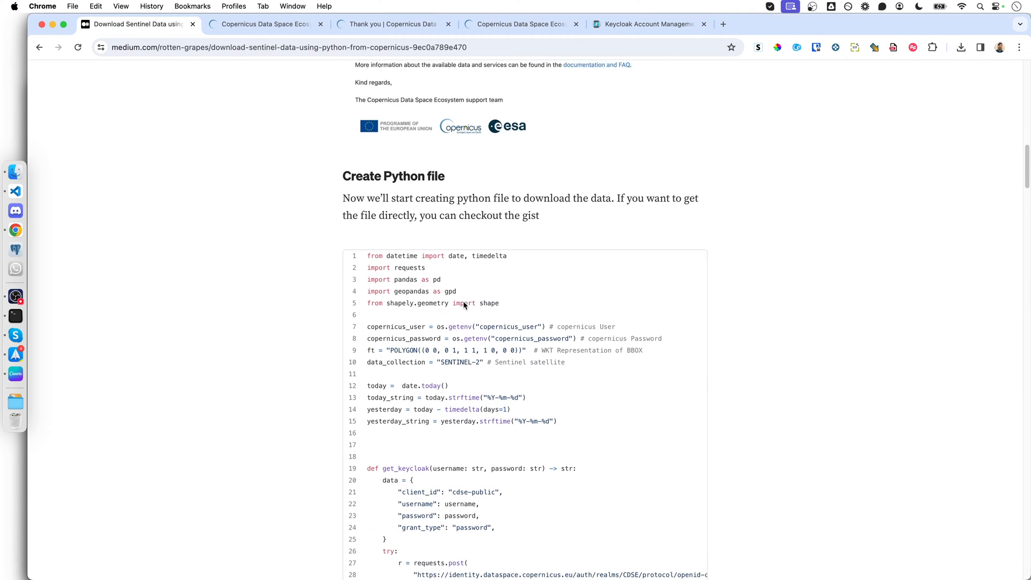
pyautogui.scroll(-3)
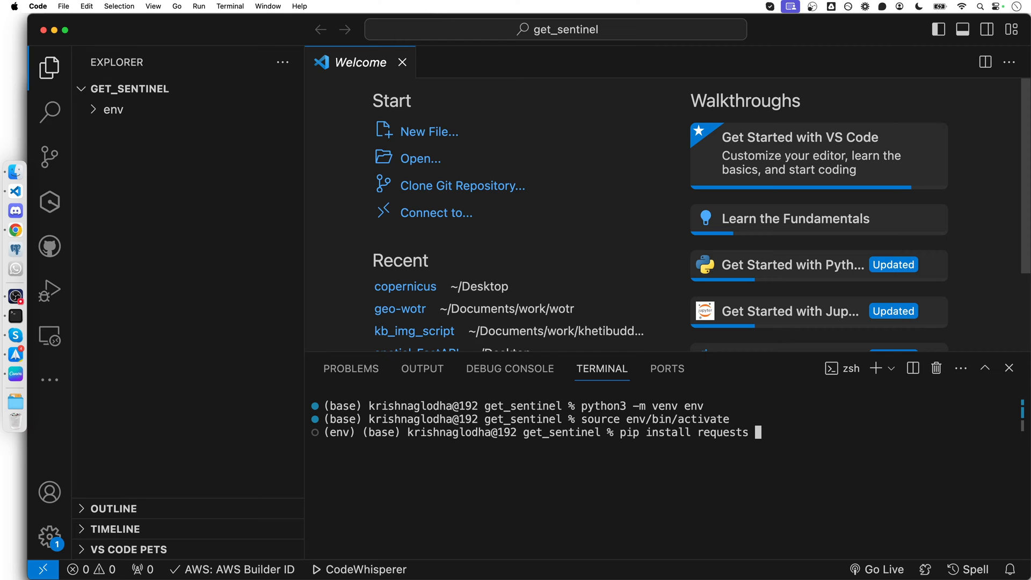
# Run pip install requests pandas geopandas in the env terminal.
pyautogui.write('pandas geopandas')
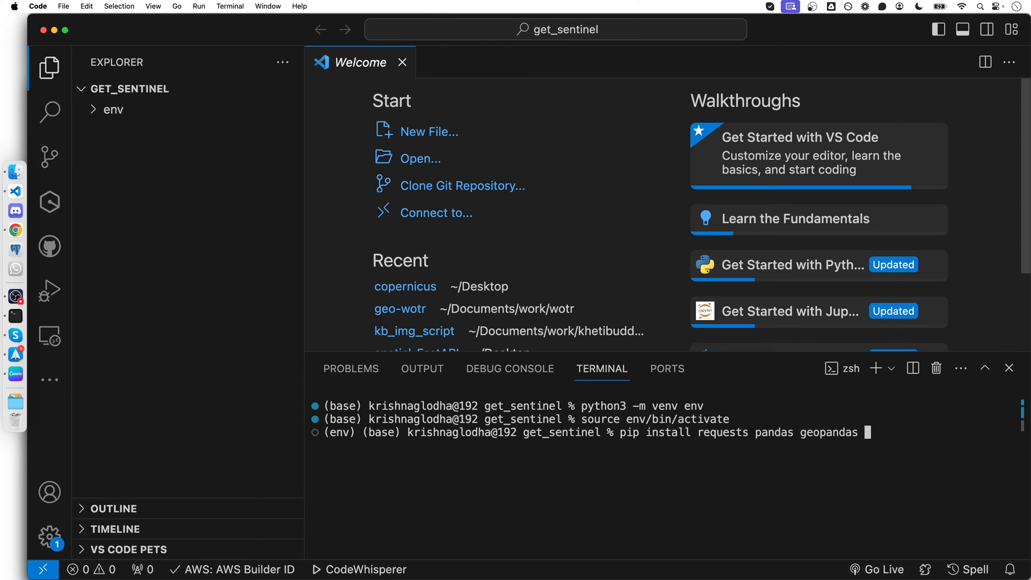
pyautogui.press('Return')
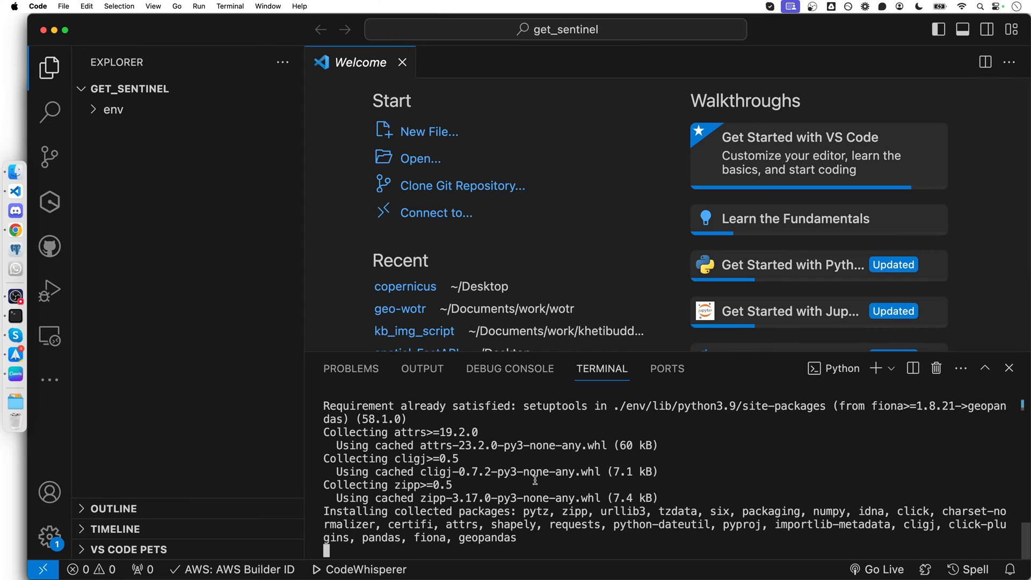
pyautogui.moveTo(266, 88)
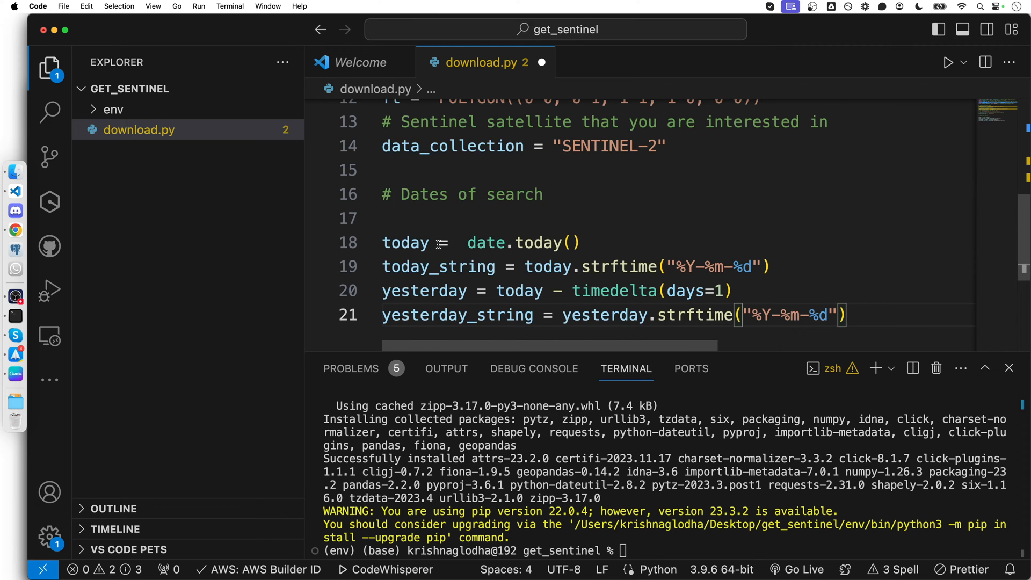
pyautogui.scroll(3)
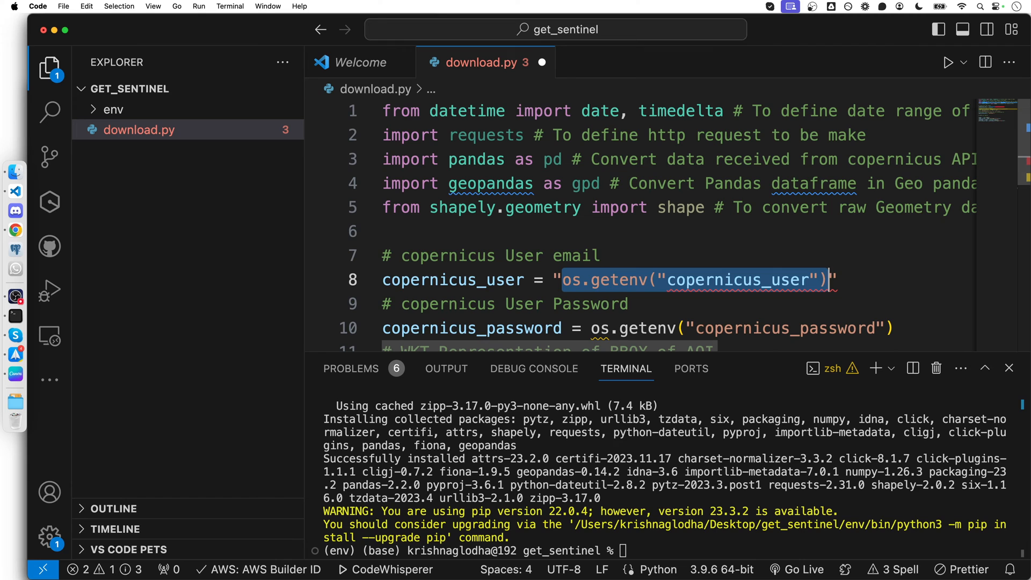
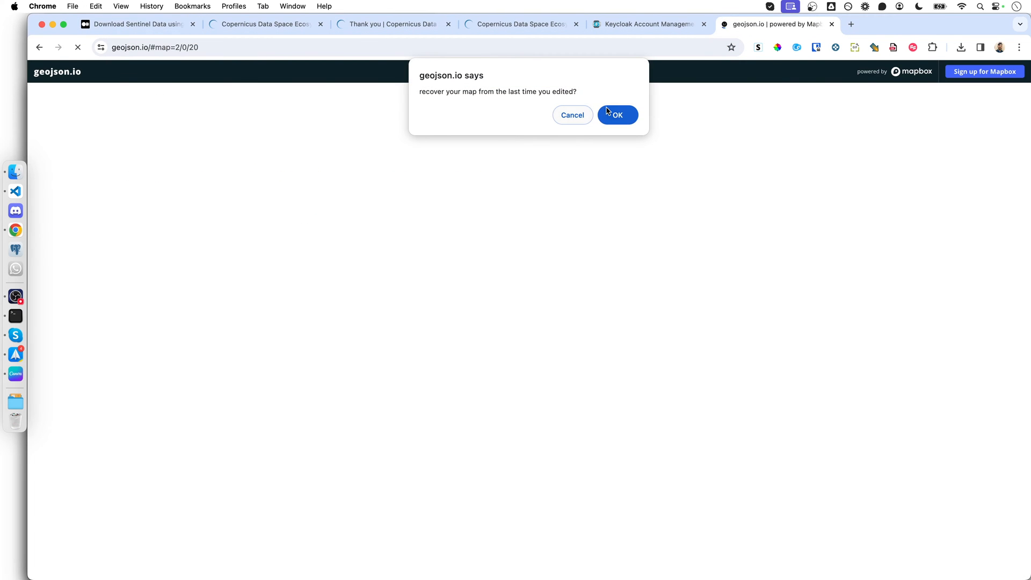
# Recover the geojson.io map and return to download.py with its exported polygon.
pyautogui.click(615, 114)
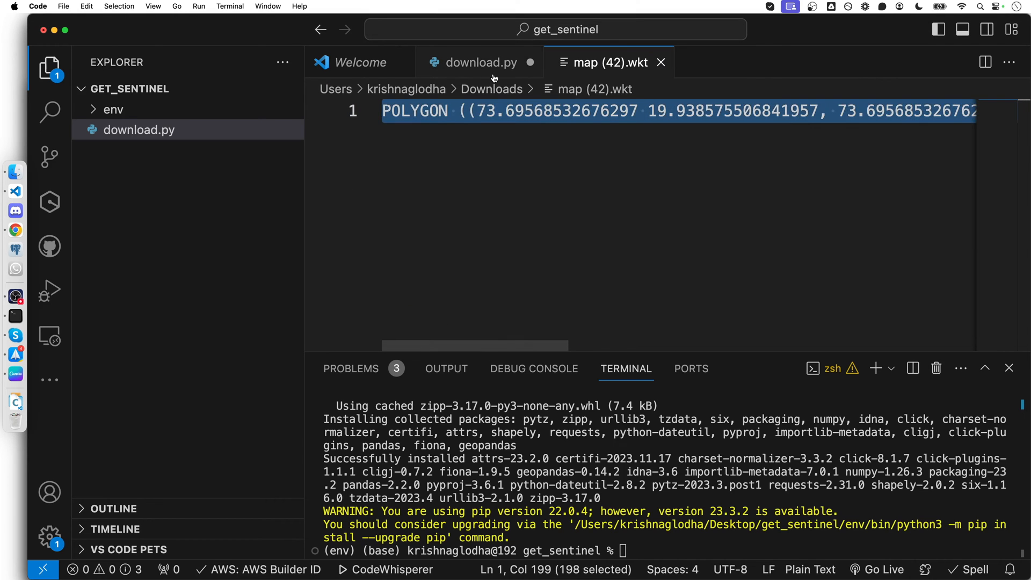
pyautogui.click(477, 62)
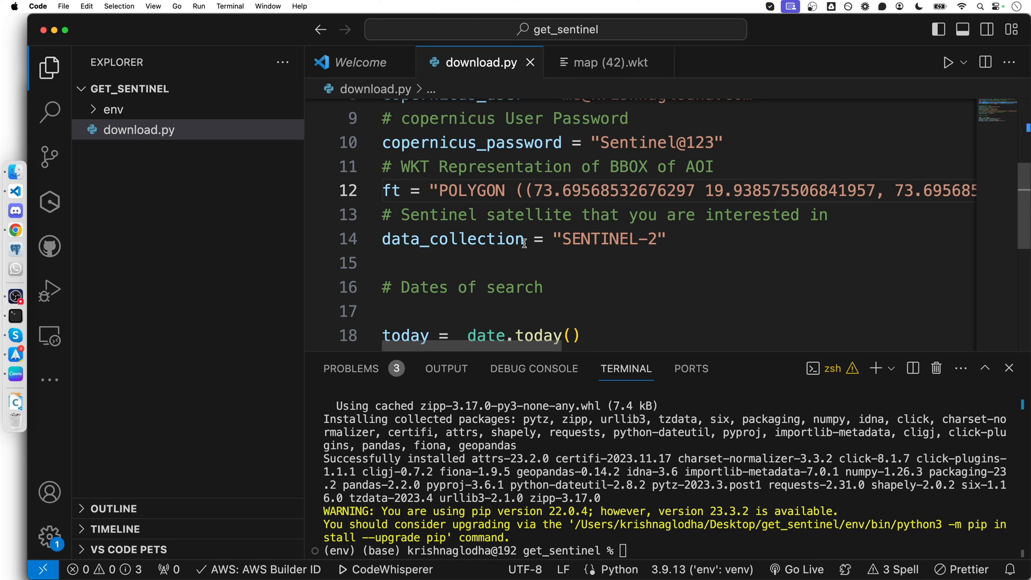
pyautogui.scroll(-3)
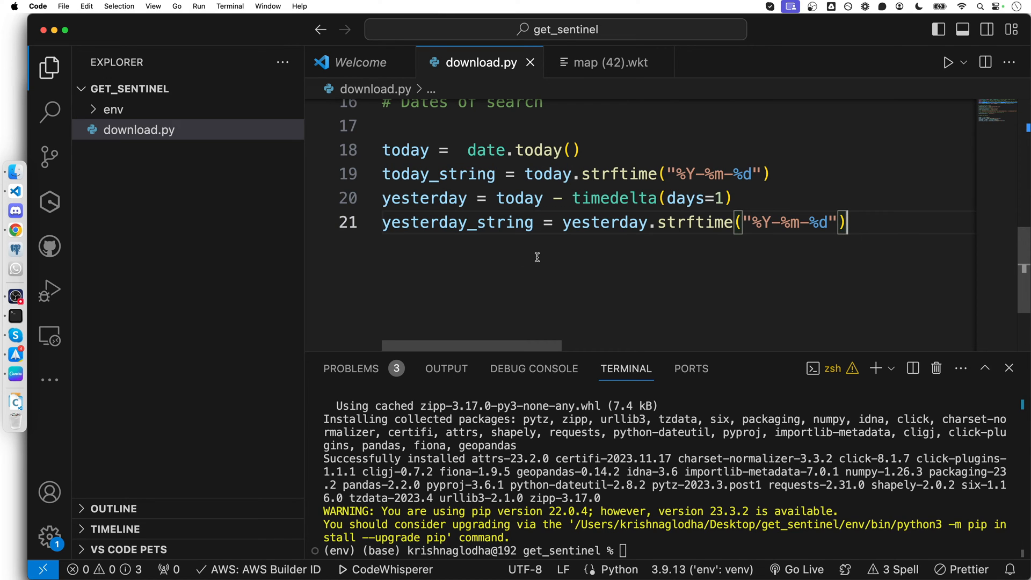
pyautogui.doubleClick(405, 150)
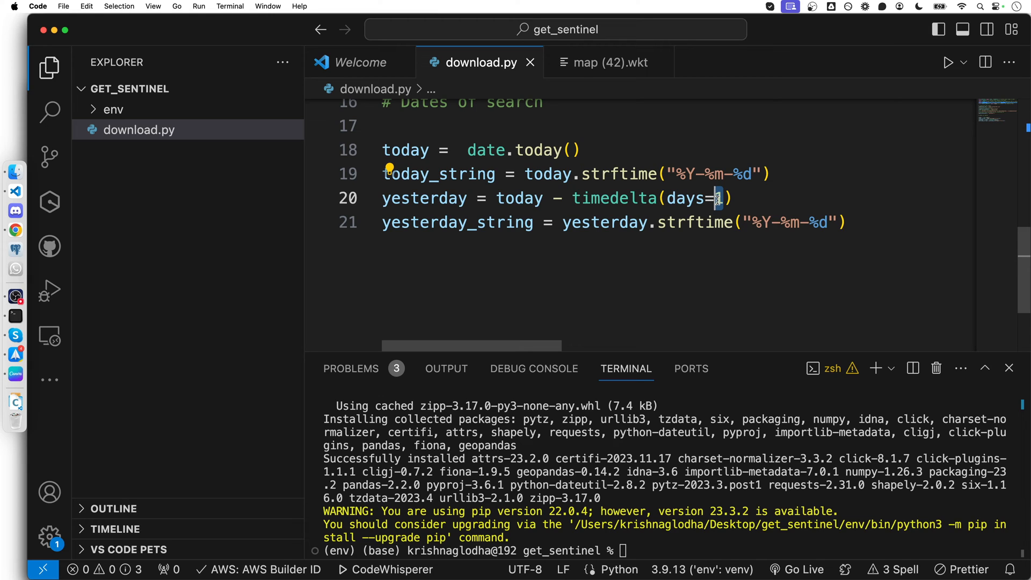
pyautogui.scroll(-3)
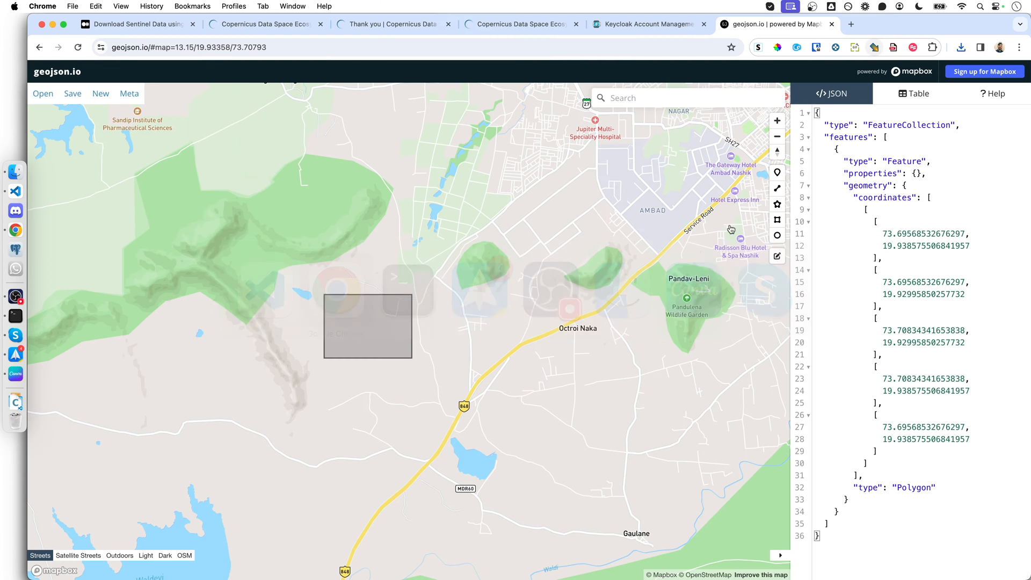
pyautogui.click(135, 25)
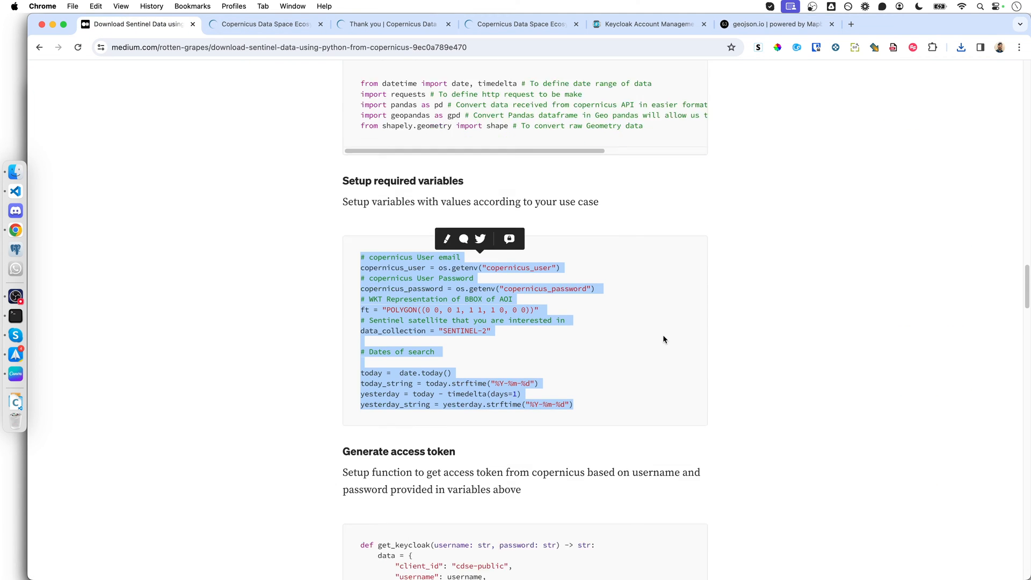
pyautogui.scroll(-3)
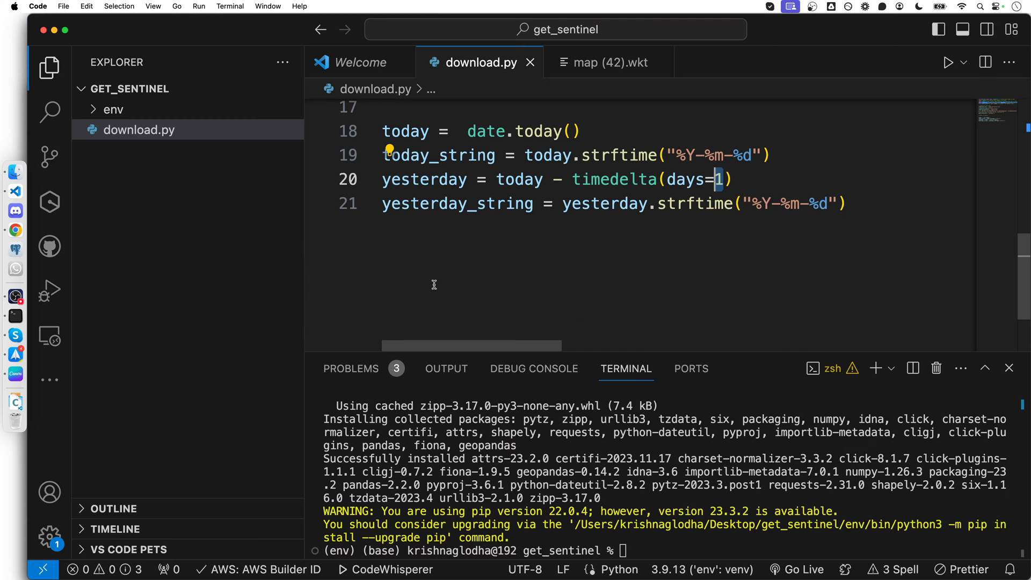
pyautogui.scroll(-3)
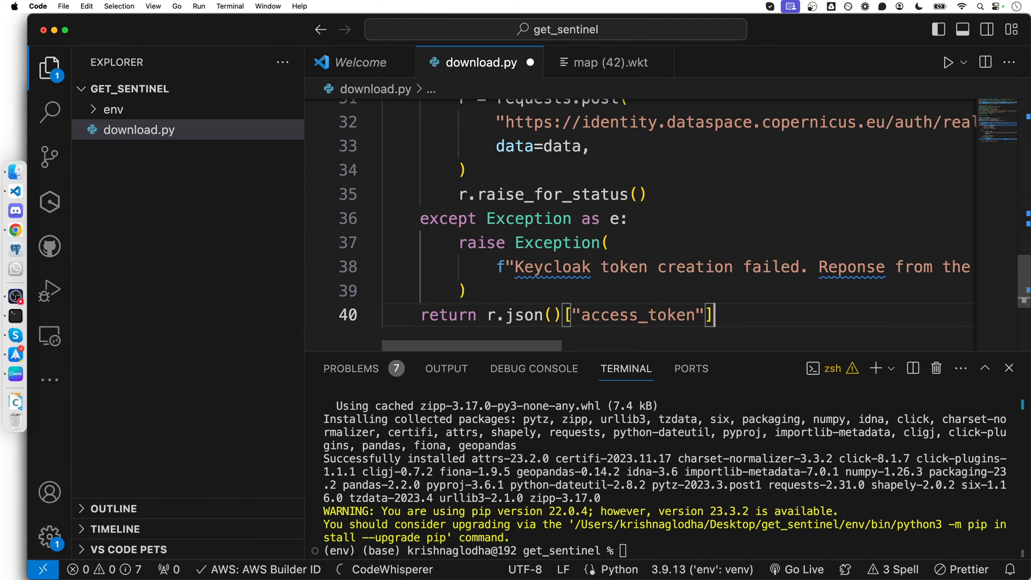
pyautogui.scroll(3)
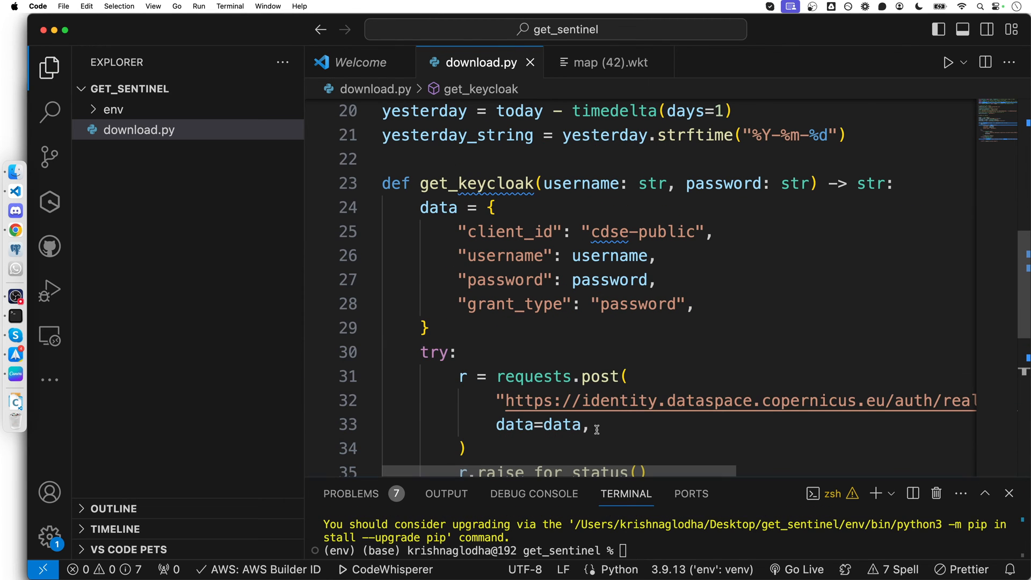
pyautogui.moveTo(628, 329)
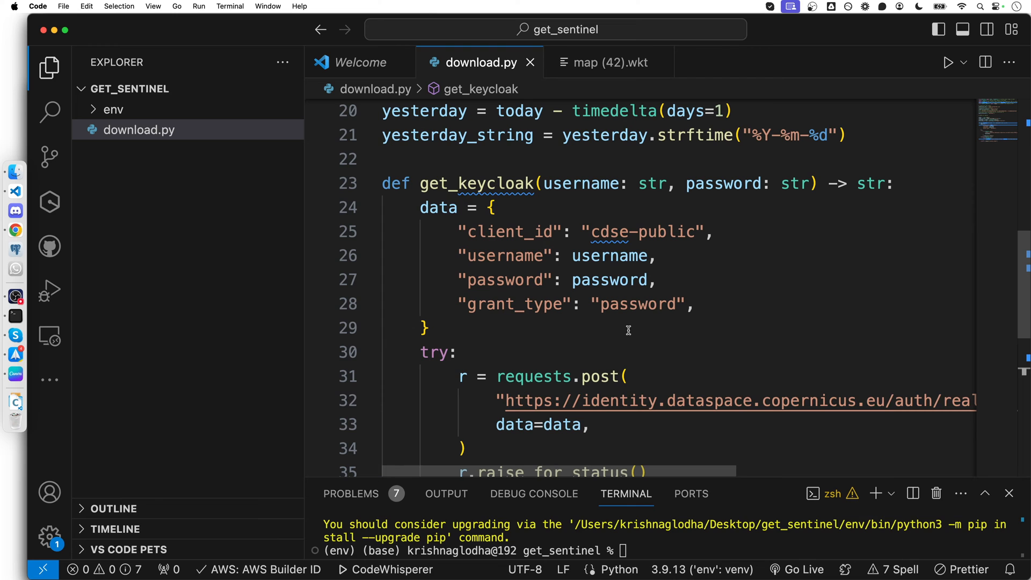
pyautogui.scroll(3)
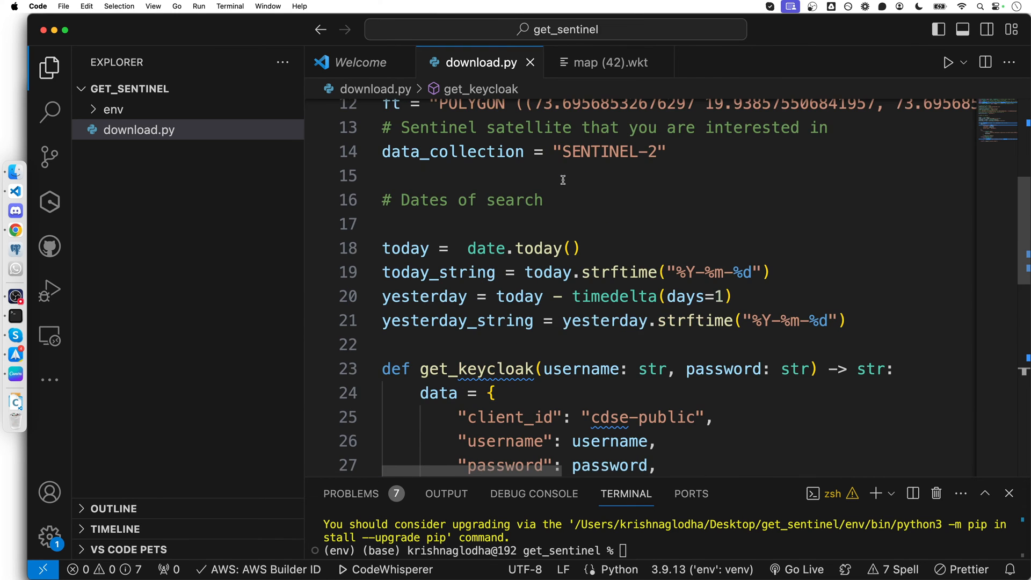
pyautogui.scroll(-3)
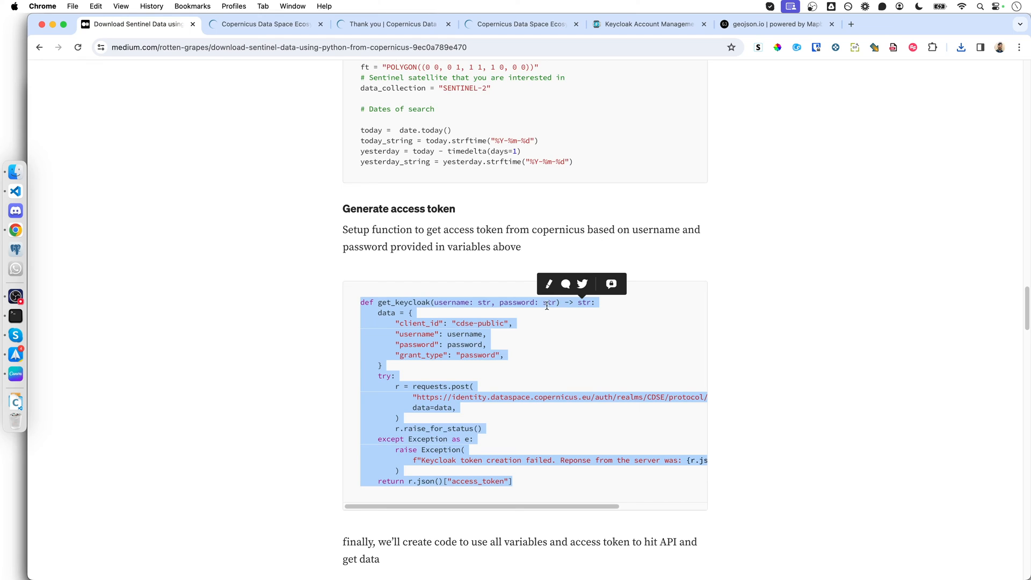
pyautogui.scroll(-3)
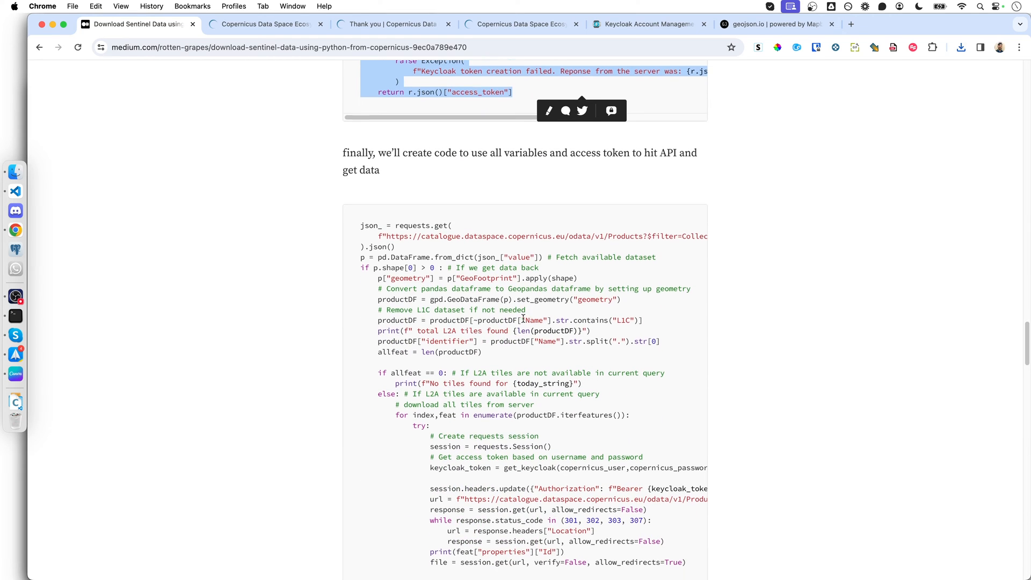
pyautogui.scroll(-3)
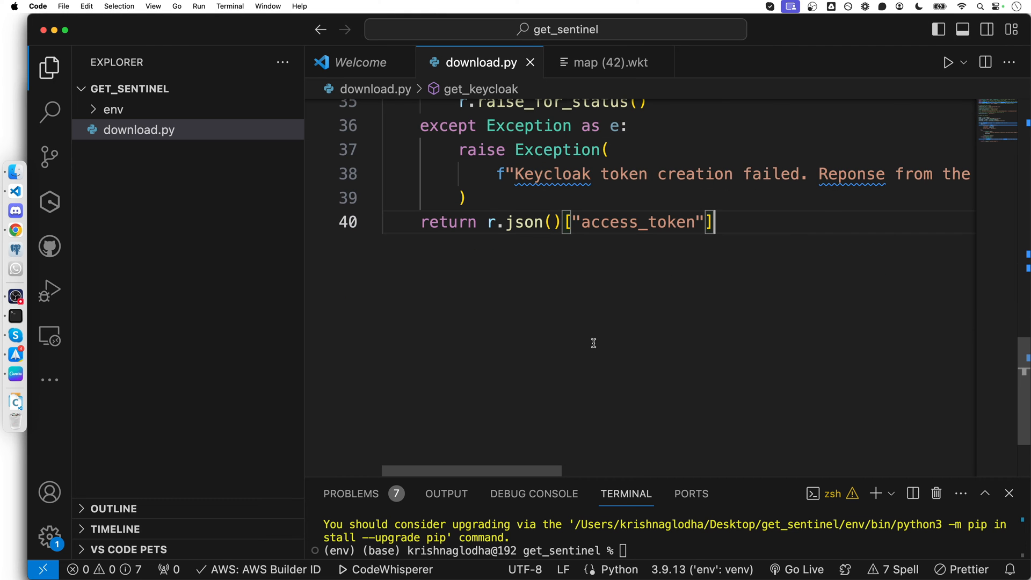
pyautogui.scroll(-3)
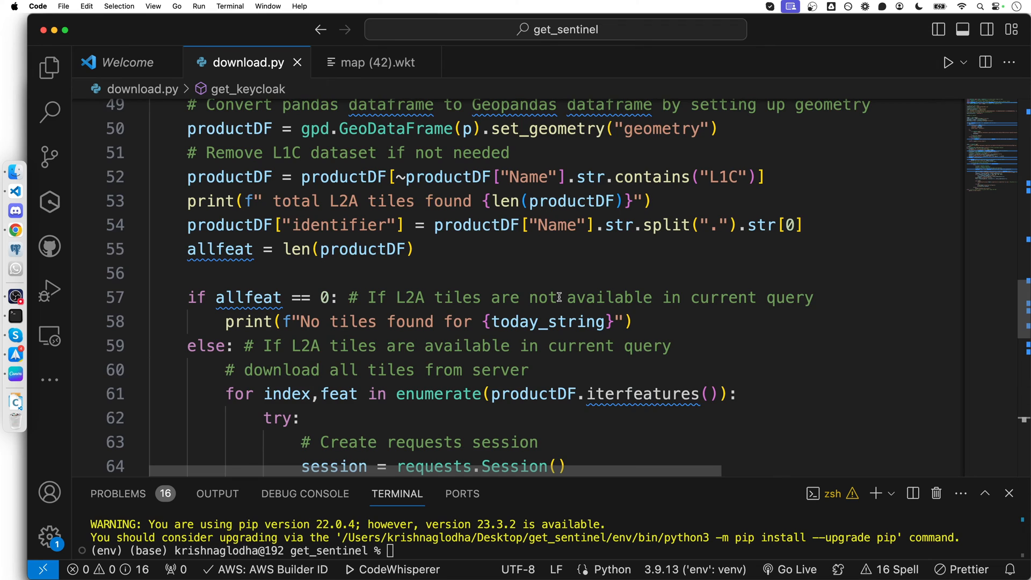
pyautogui.click(299, 6)
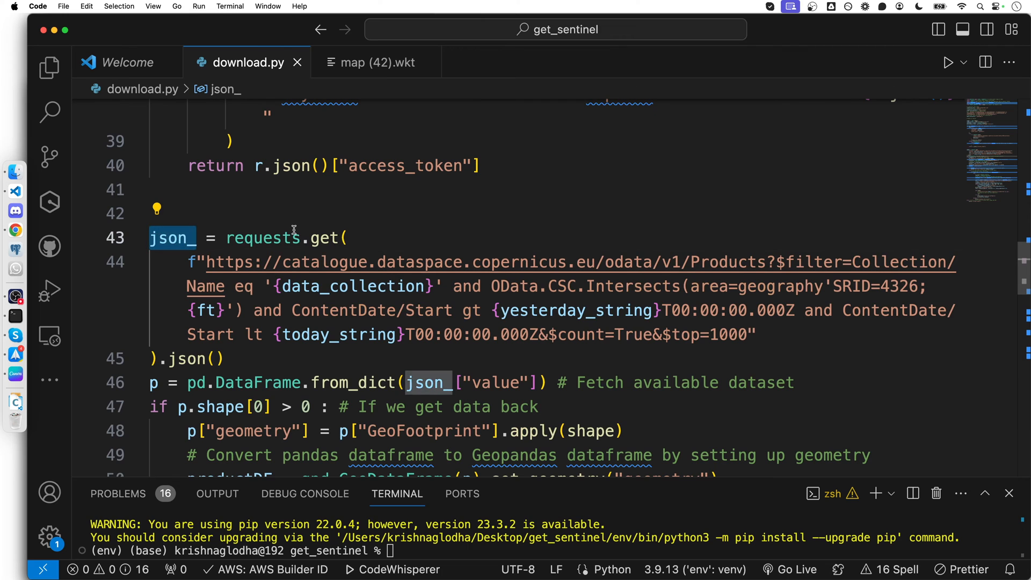
pyautogui.click(374, 286)
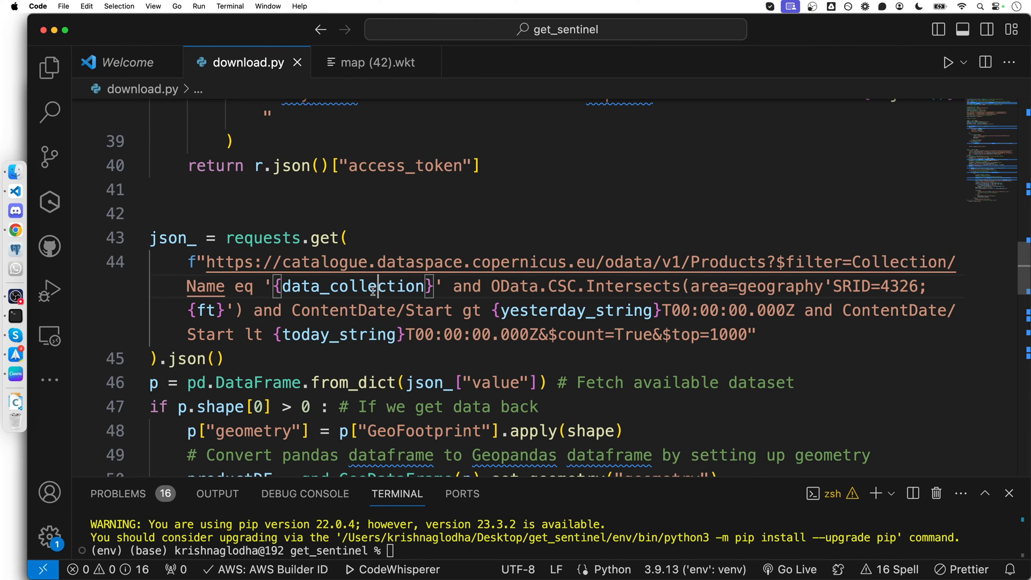
pyautogui.scroll(3)
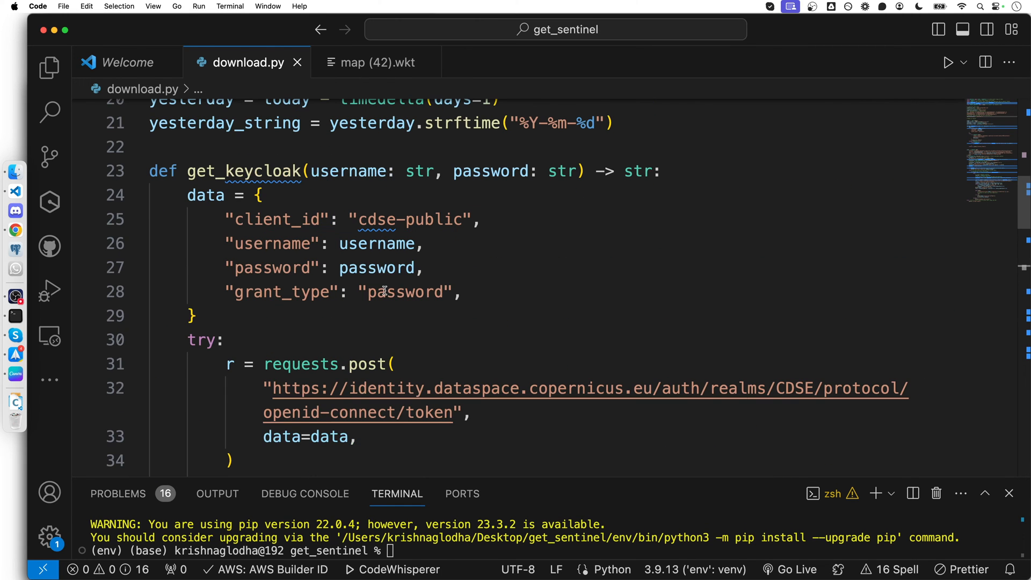
pyautogui.scroll(-3)
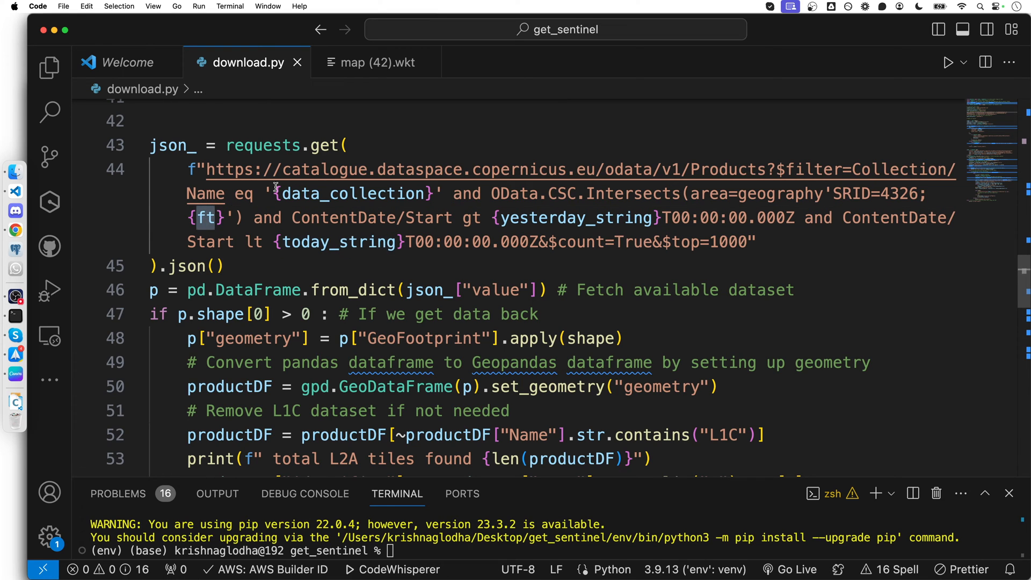
pyautogui.moveTo(485, 260)
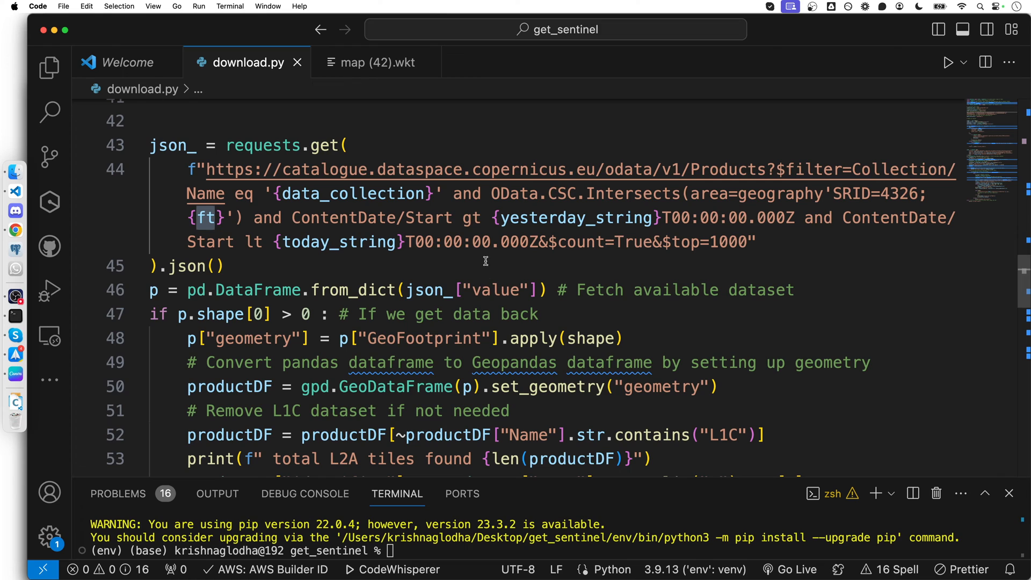
pyautogui.moveTo(462, 214)
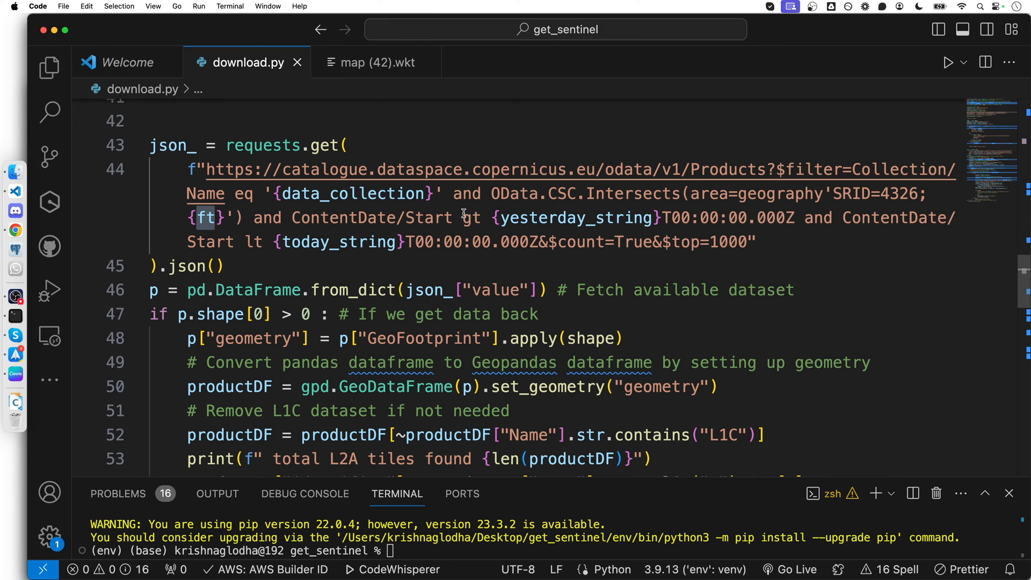
pyautogui.moveTo(515, 283)
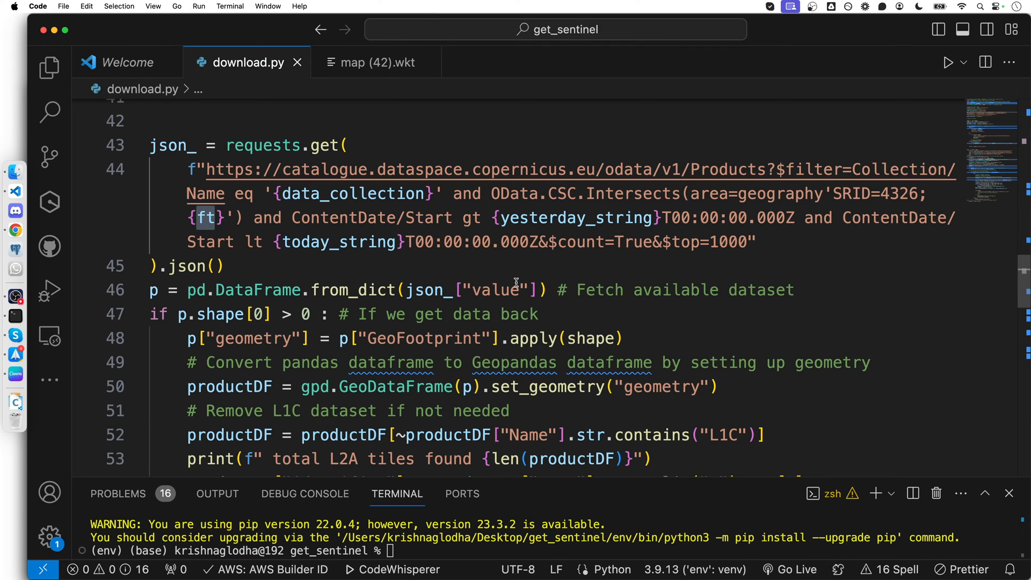
pyautogui.click(243, 266)
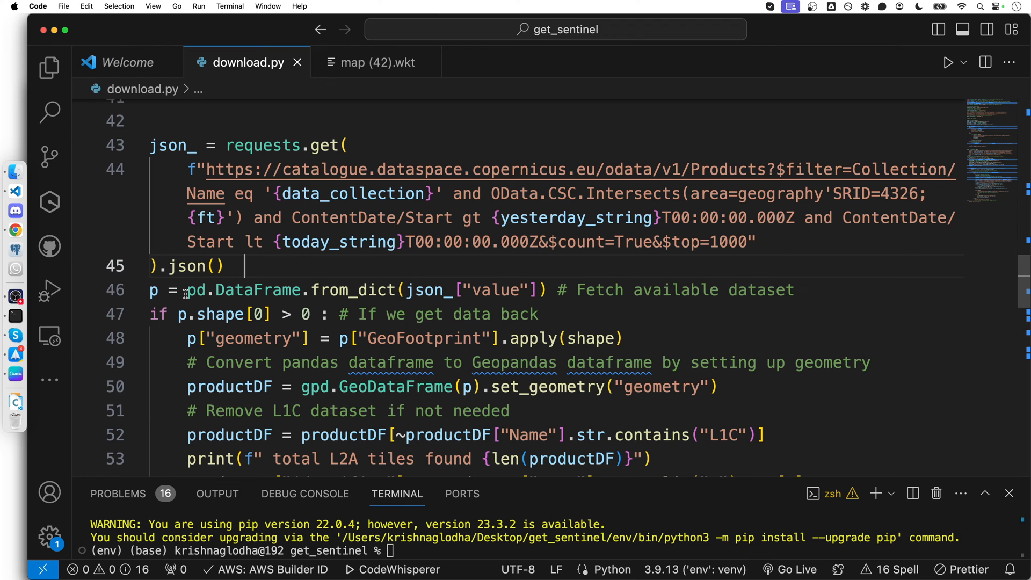
pyautogui.moveTo(499, 302)
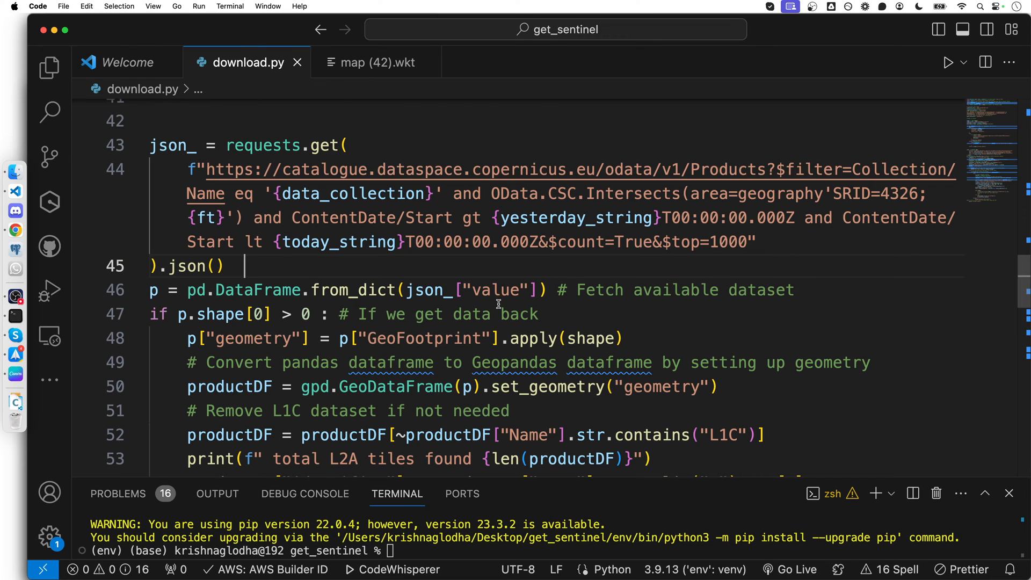
pyautogui.scroll(-3)
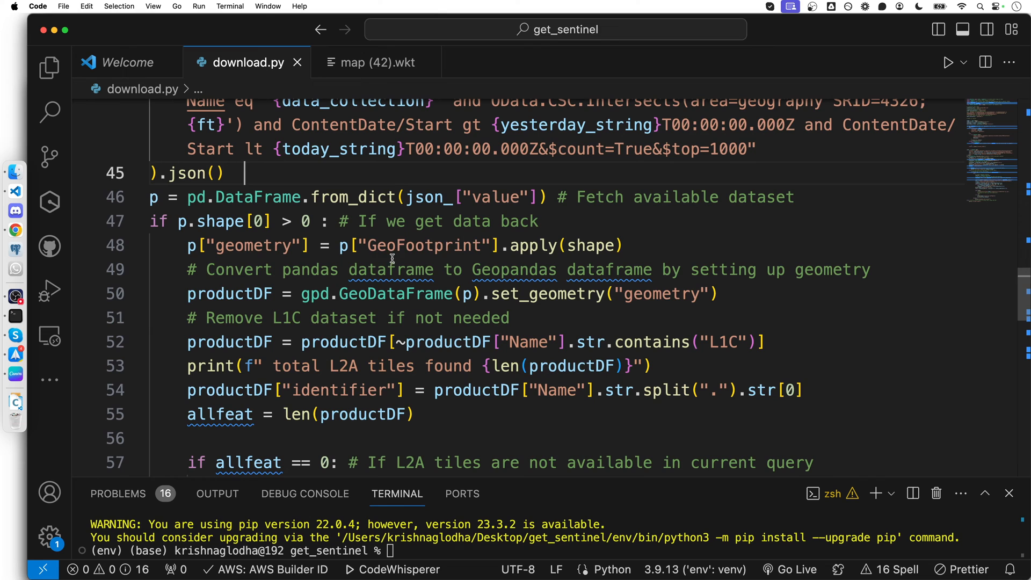
pyautogui.doubleClick(424, 246)
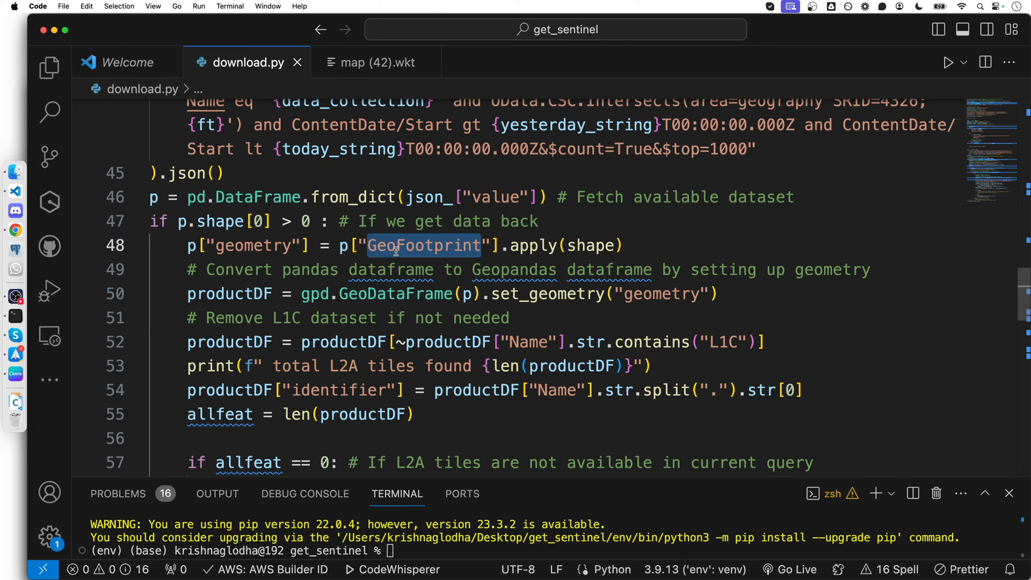
pyautogui.moveTo(434, 232)
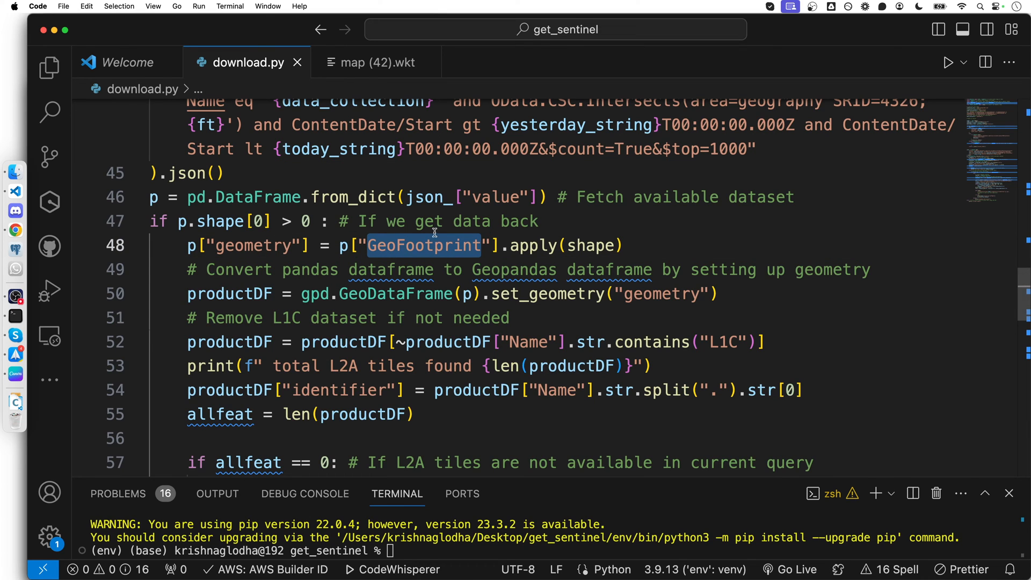
pyautogui.moveTo(588, 245)
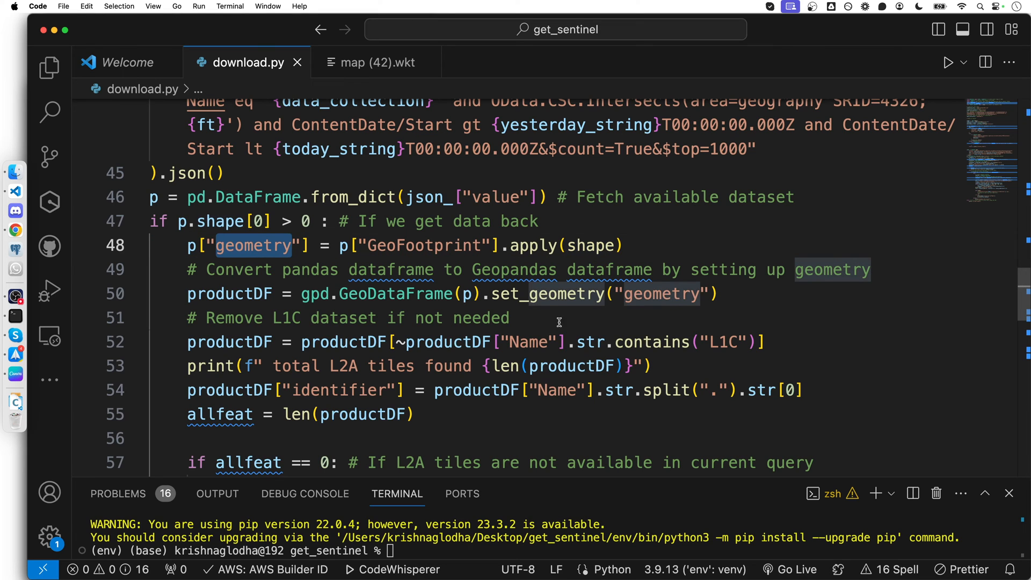
pyautogui.moveTo(394, 294)
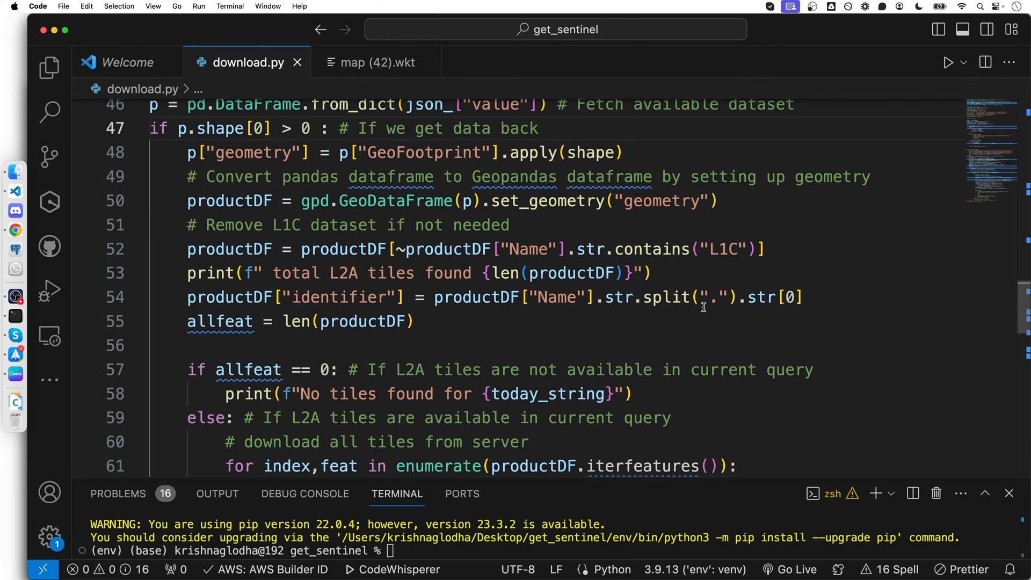
pyautogui.moveTo(706, 252)
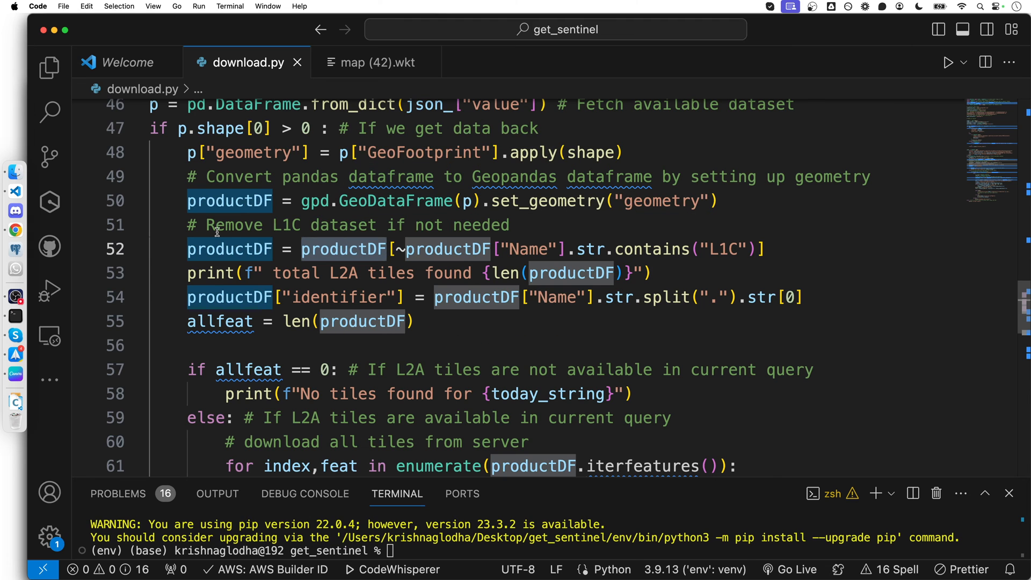
pyautogui.moveTo(229, 248)
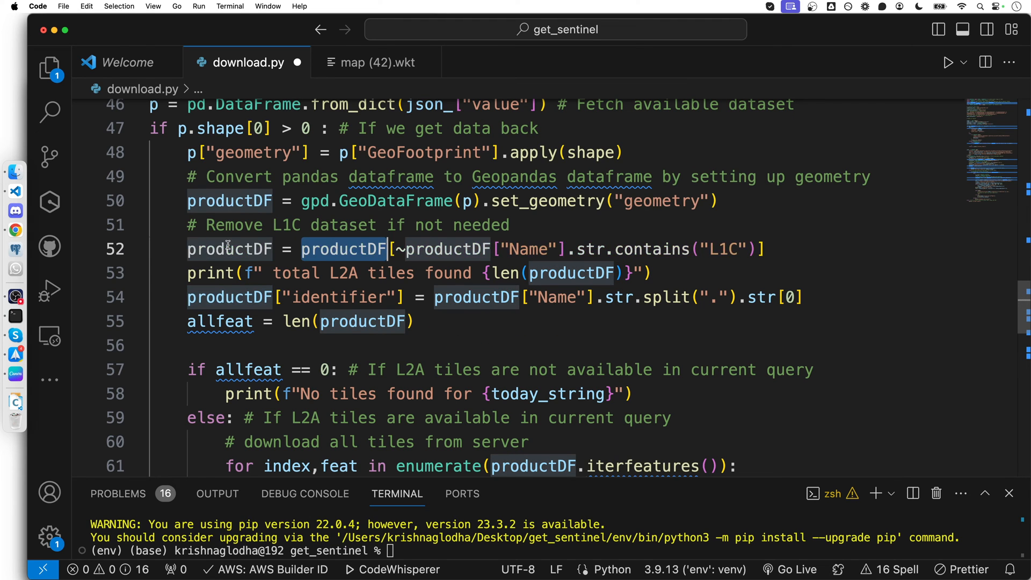
pyautogui.doubleClick(723, 249)
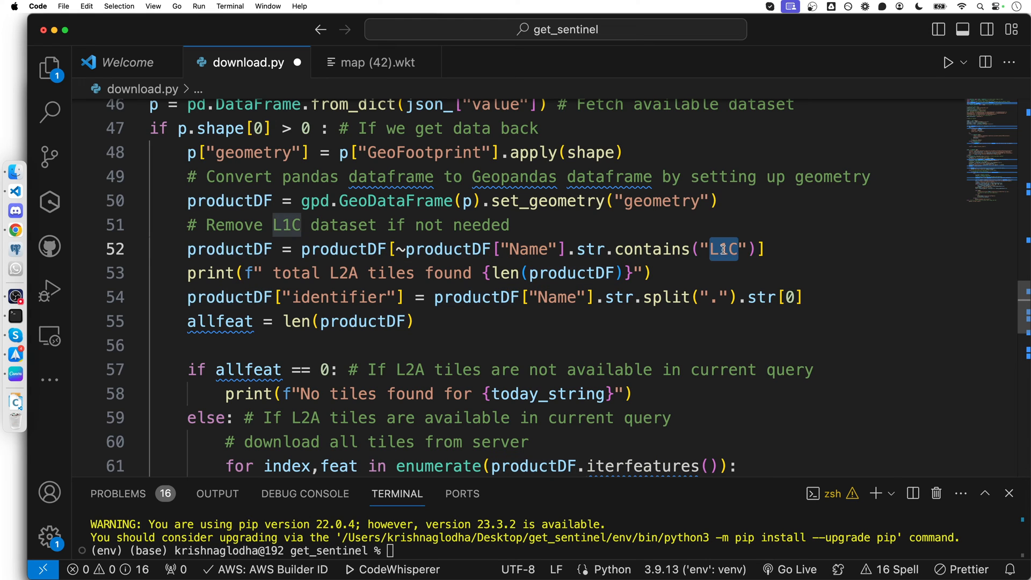
pyautogui.write('L2A')
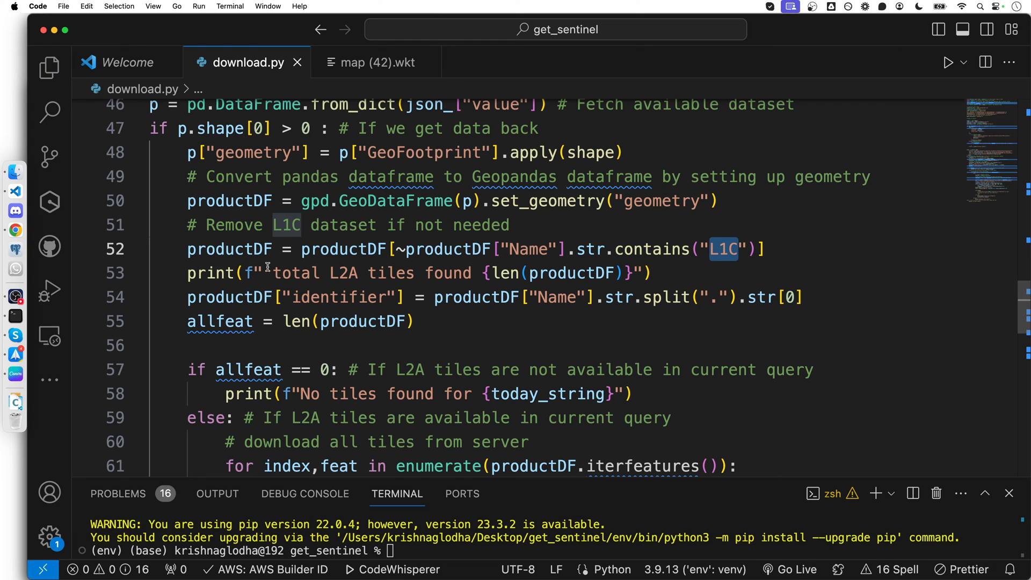
pyautogui.click(264, 272)
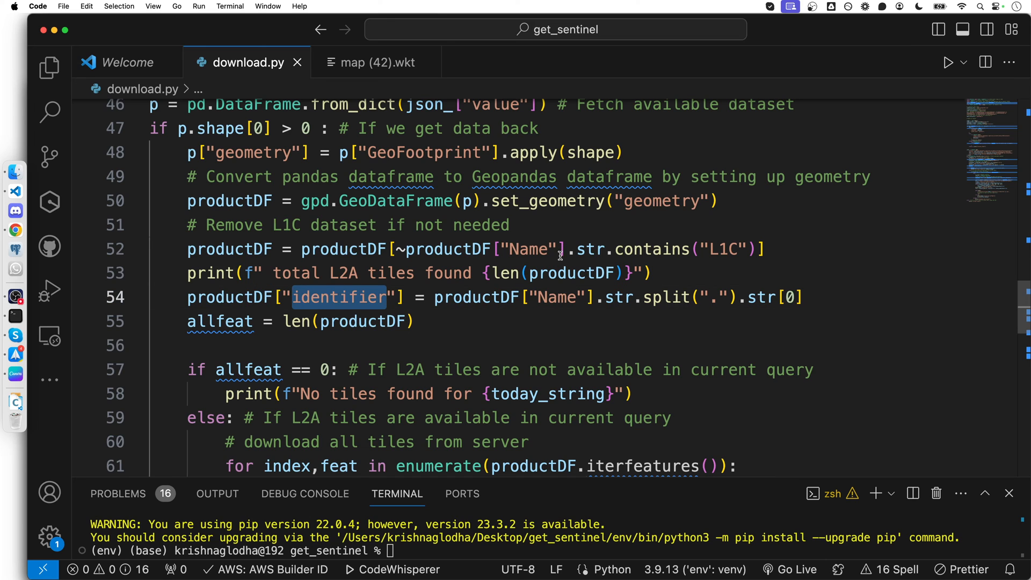
pyautogui.moveTo(288, 297)
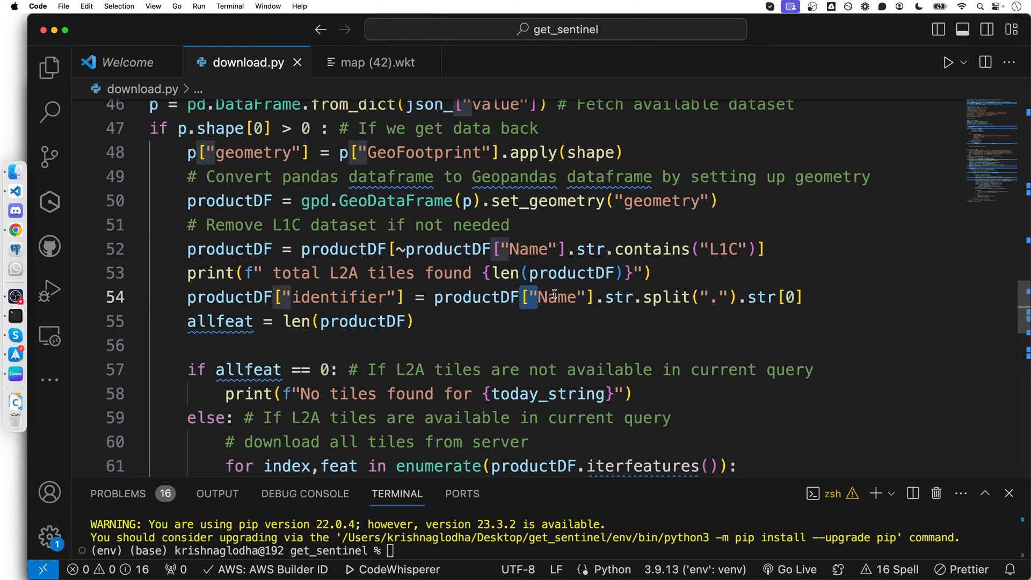
pyautogui.scroll(-3)
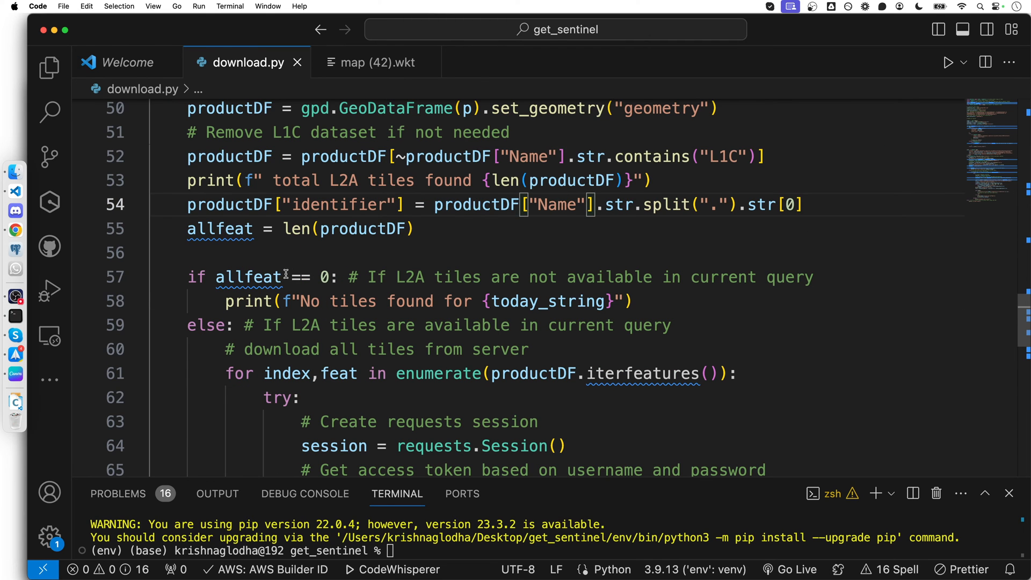
pyautogui.doubleClick(247, 277)
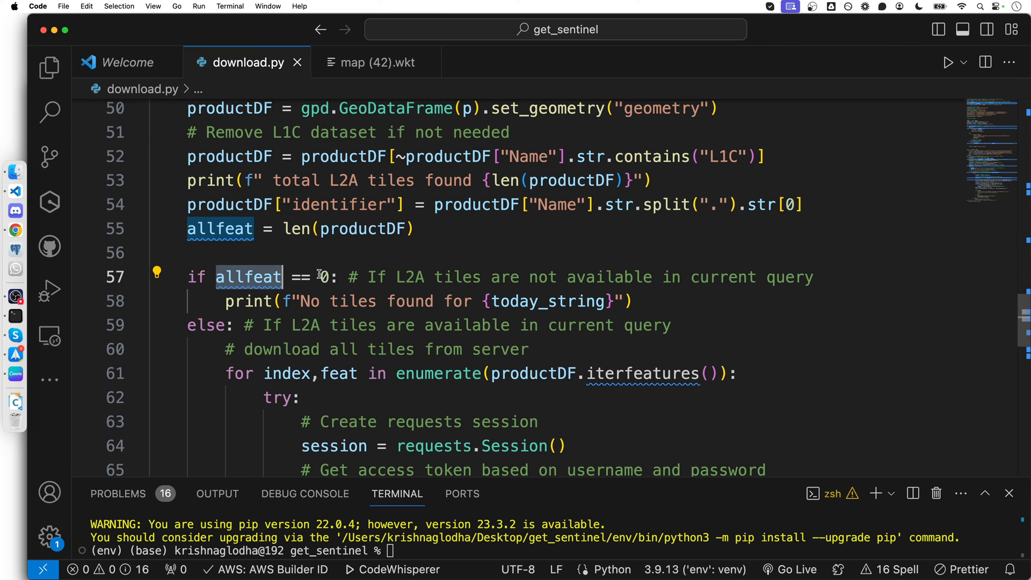
pyautogui.moveTo(596, 310)
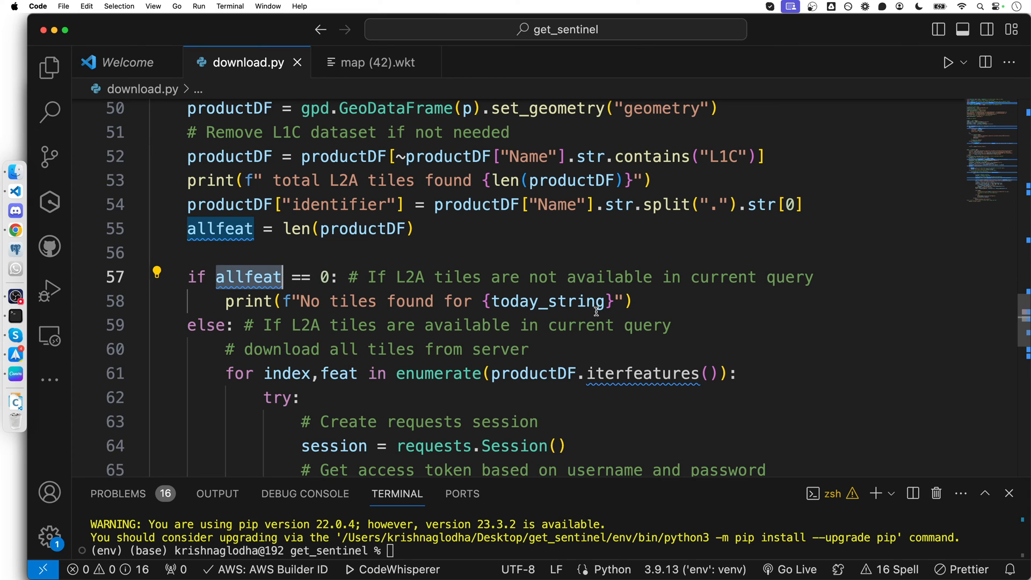
pyautogui.moveTo(562, 317)
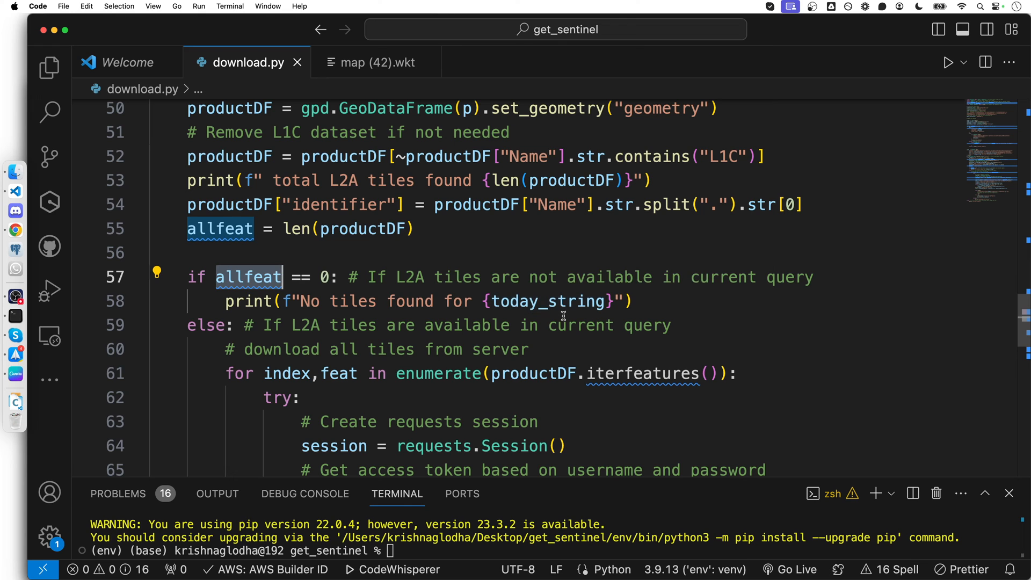
pyautogui.scroll(-3)
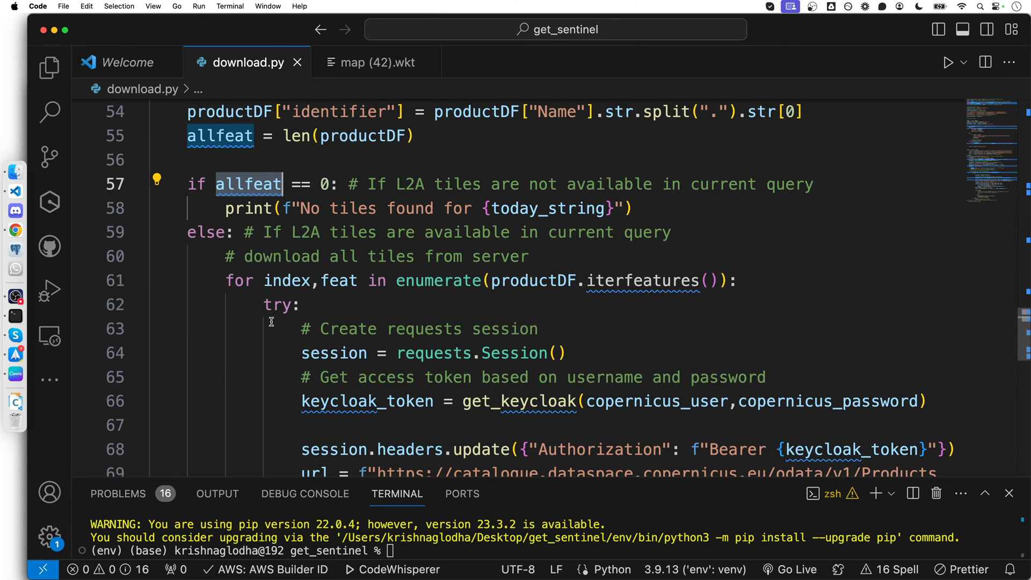
pyautogui.scroll(-3)
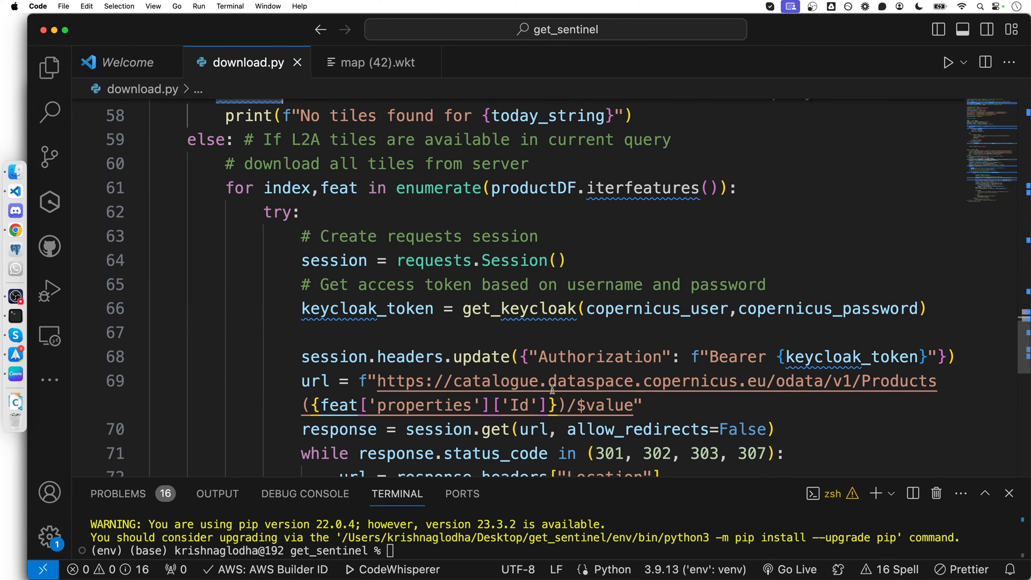
pyautogui.moveTo(487, 324)
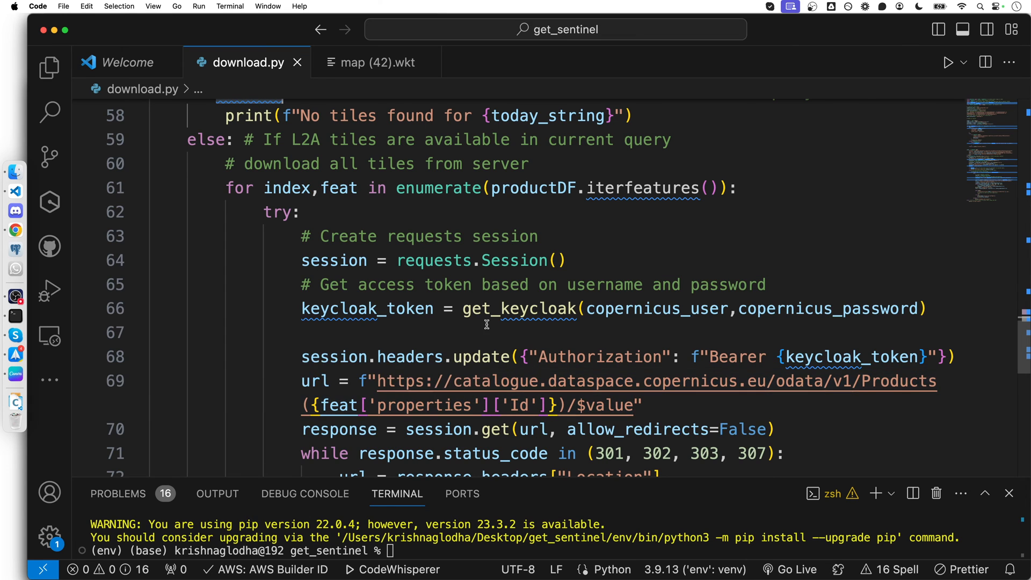
pyautogui.scroll(-3)
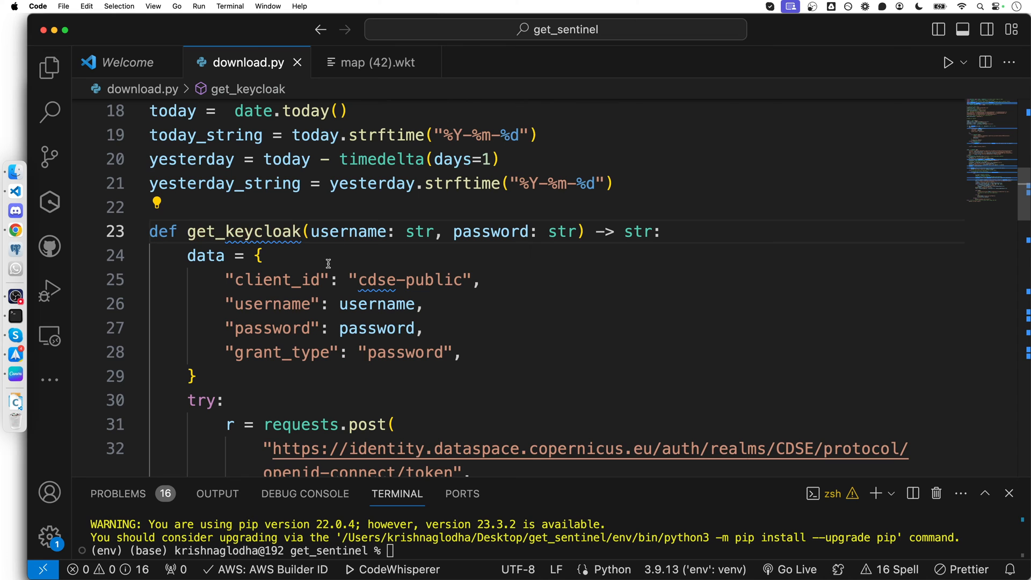
pyautogui.scroll(-3)
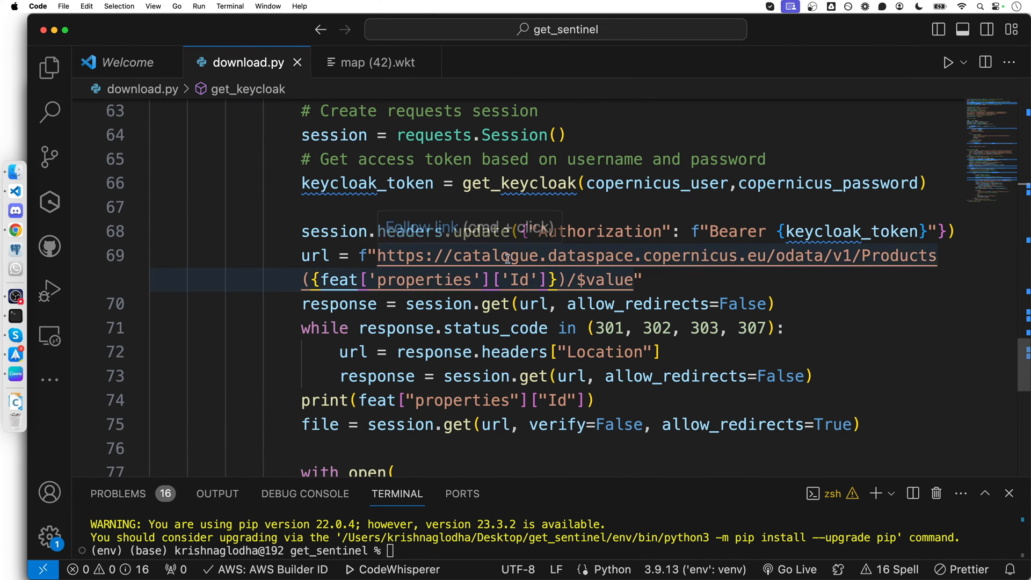
pyautogui.moveTo(754, 255)
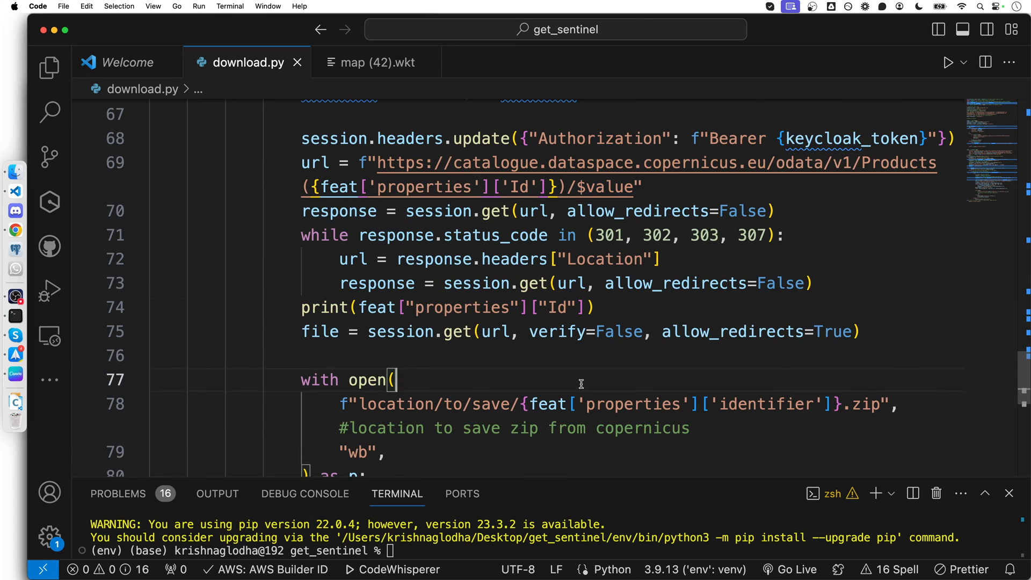
# Review download.py's redirect handling, zip saving to '/' and error branches.
pyautogui.scroll(-3)
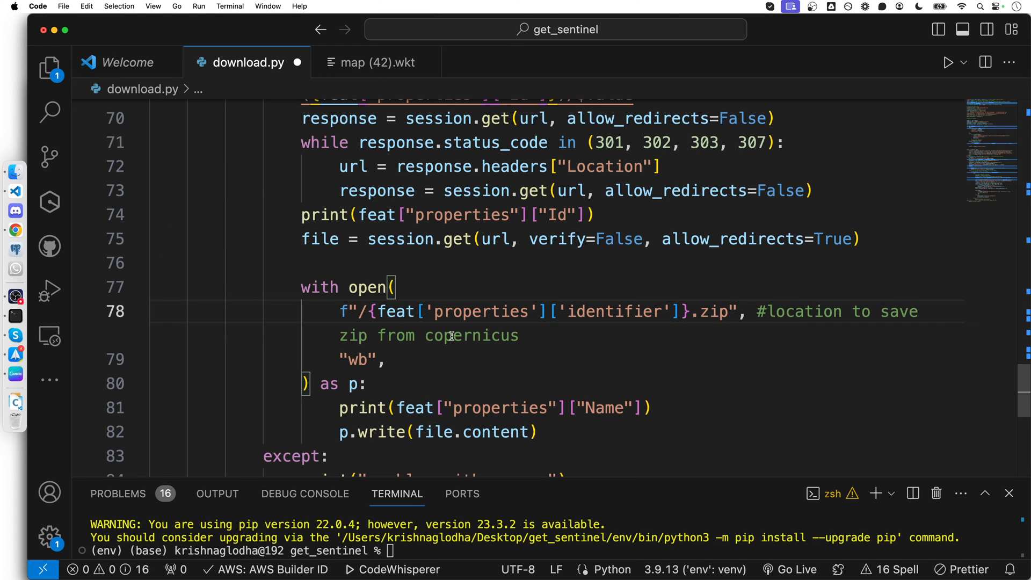
pyautogui.moveTo(437, 300)
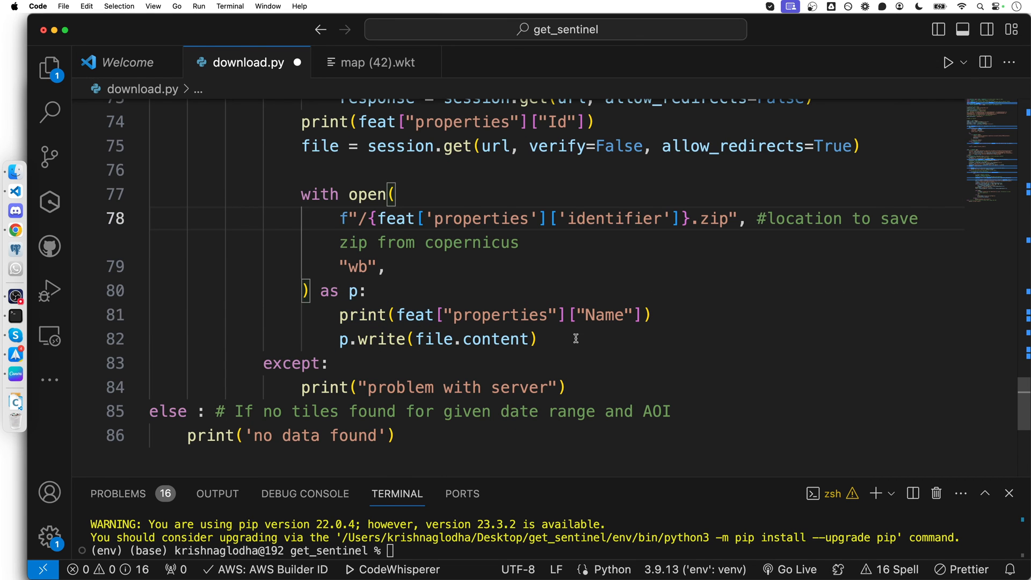
pyautogui.scroll(3)
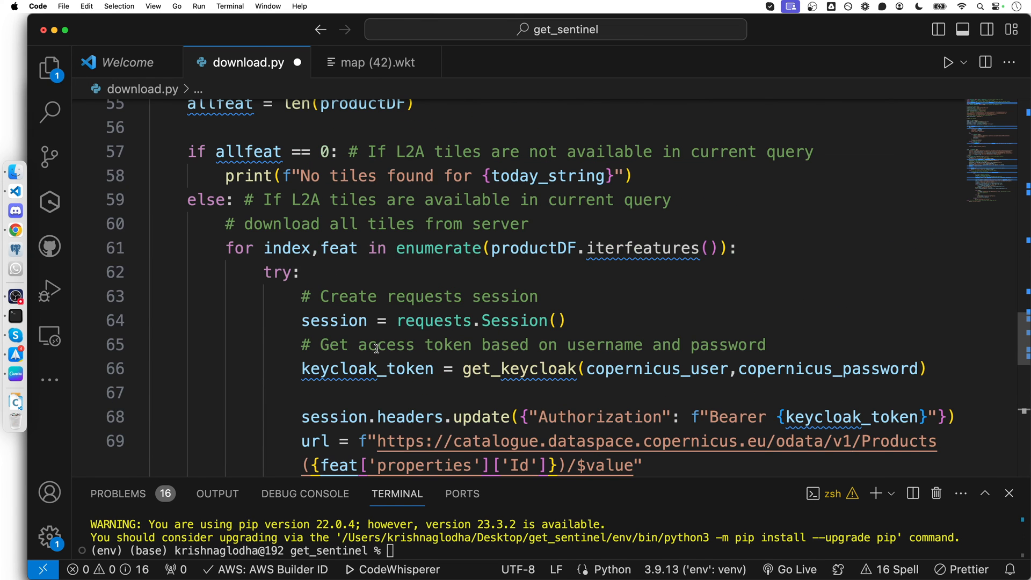
pyautogui.scroll(-3)
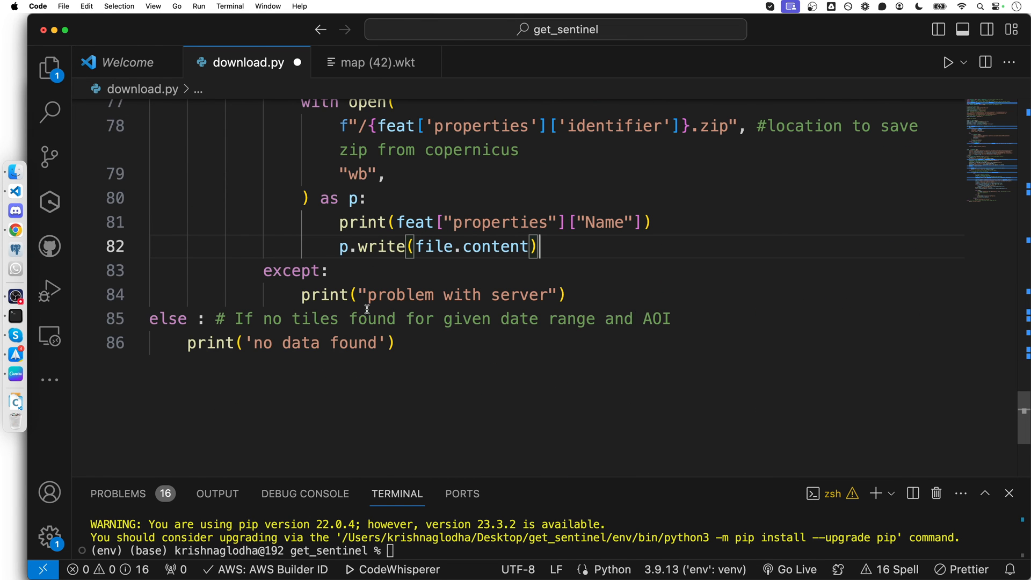
pyautogui.moveTo(181, 311)
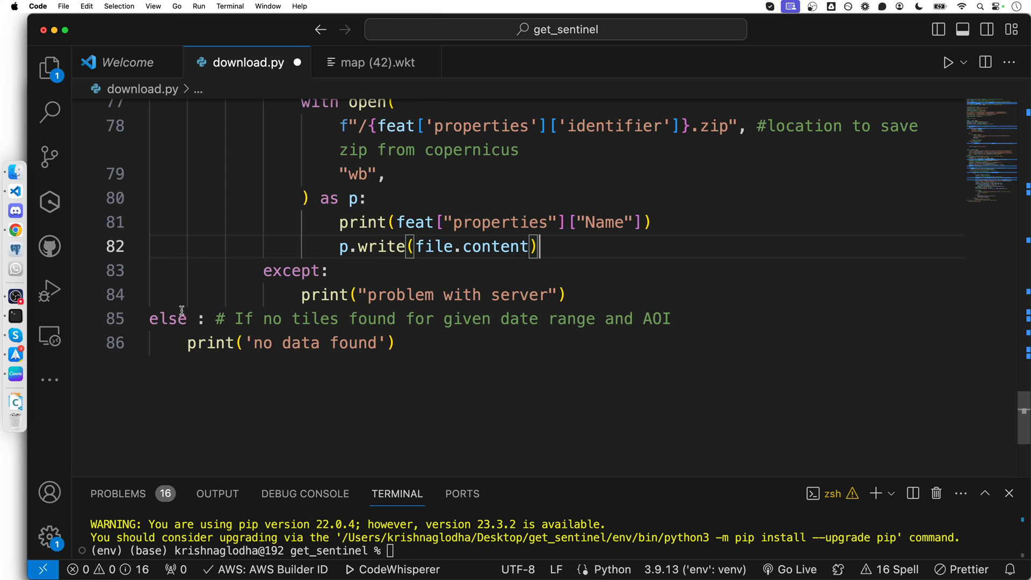
pyautogui.scroll(3)
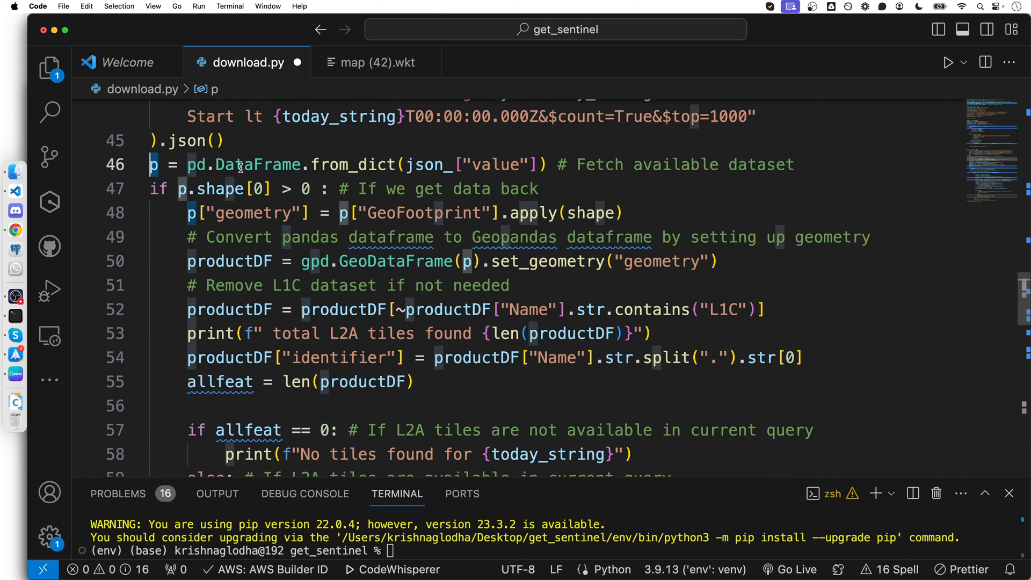
pyautogui.scroll(-3)
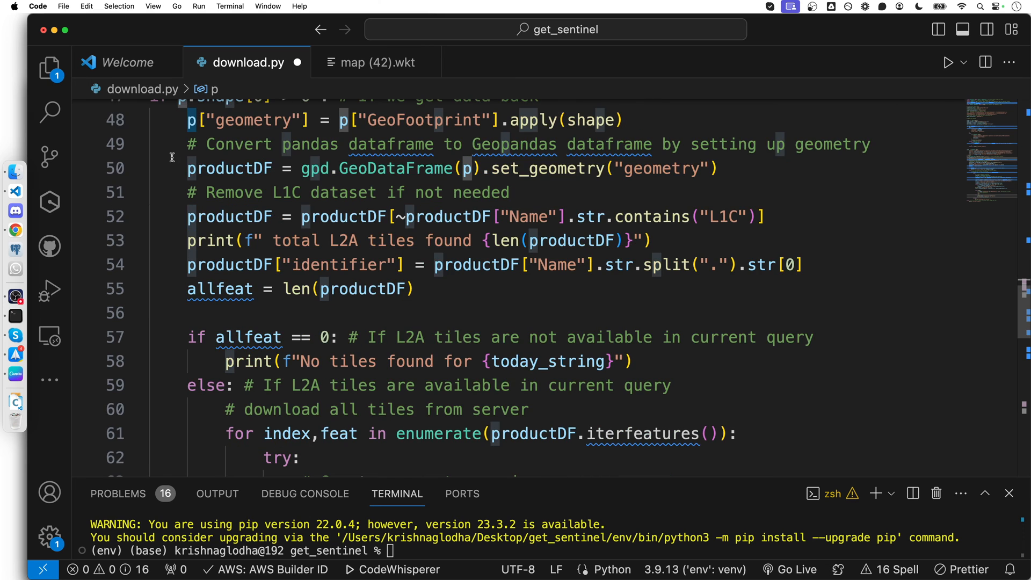
pyautogui.scroll(-3)
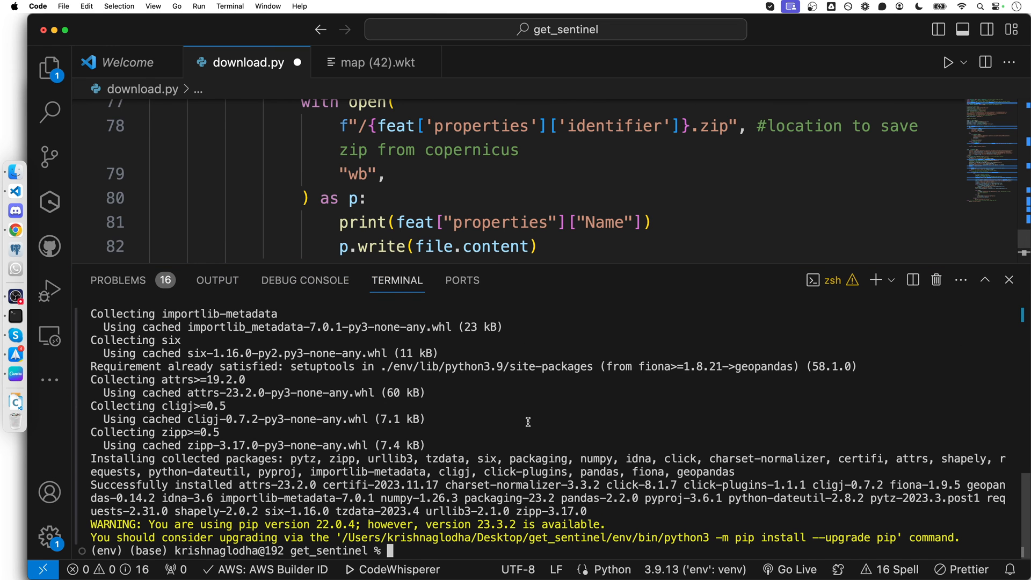
# Run python download.py in the terminal, which reports 'no data found'.
pyautogui.write('python download.py')
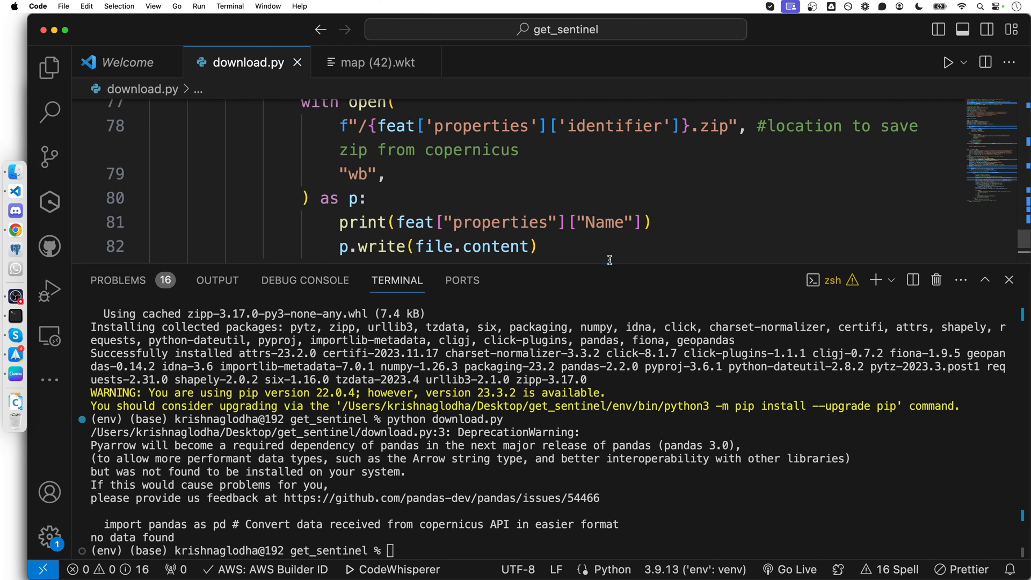
pyautogui.moveTo(217, 536)
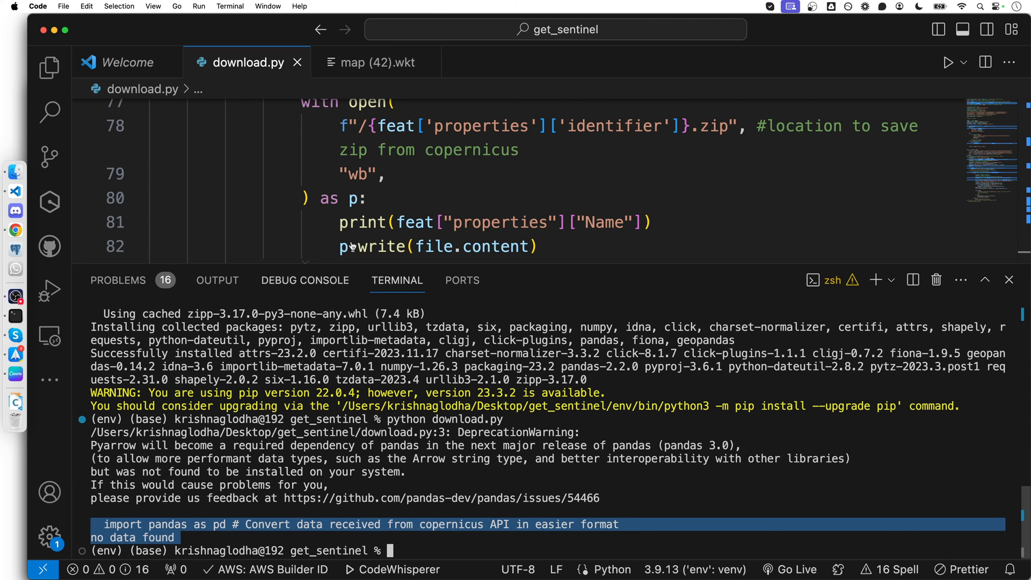
pyautogui.scroll(3)
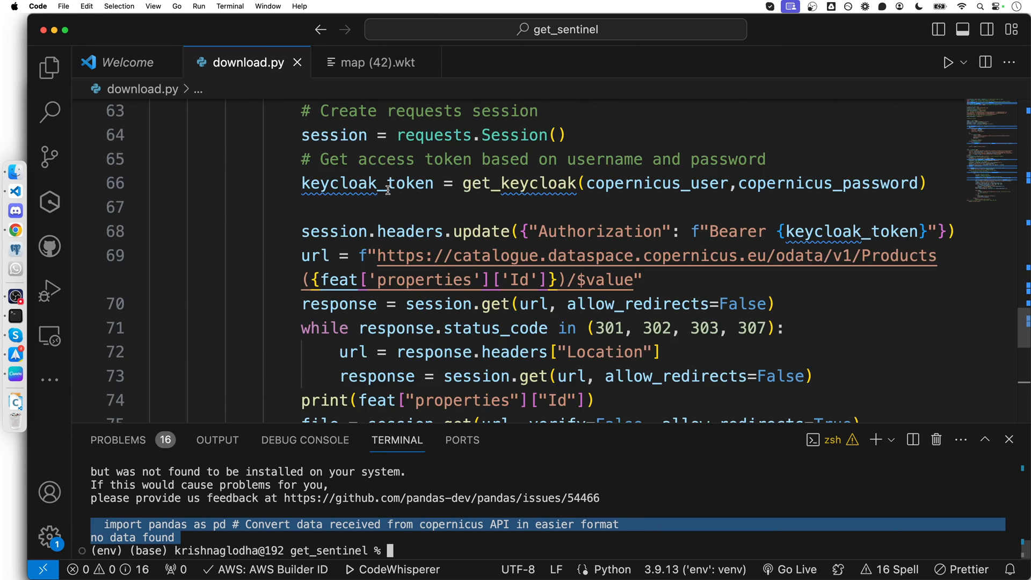
# Change timedelta(days=1) to days=10 on line 20 and rerun, finding 3 L2A tiles.
pyautogui.scroll(3)
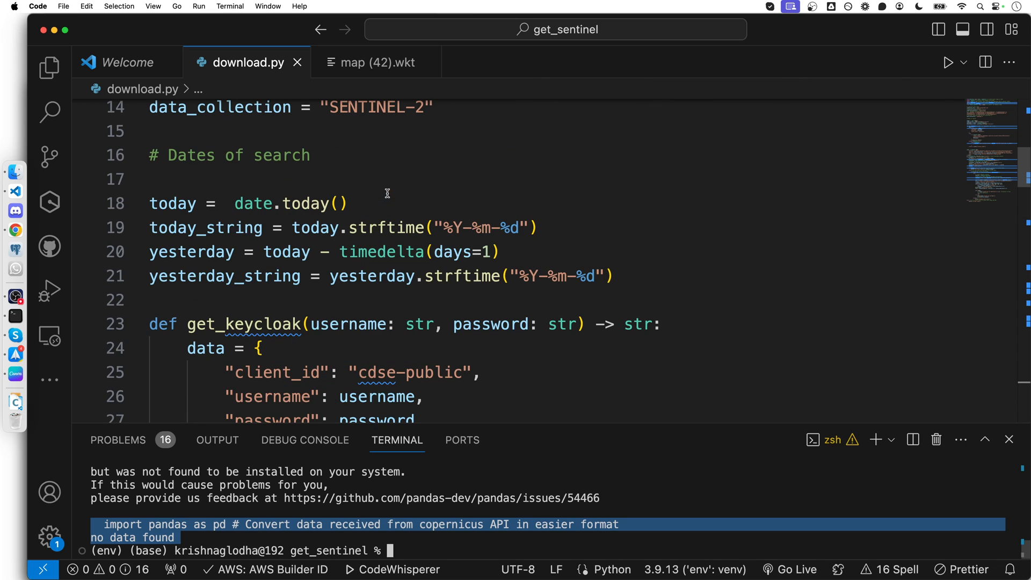
pyautogui.write('0')
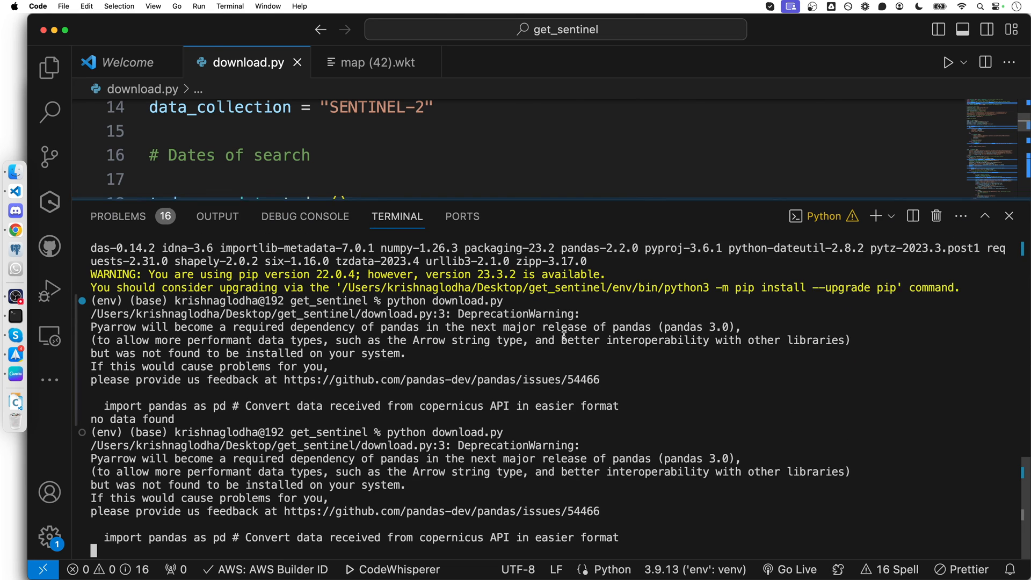
pyautogui.scroll(-3)
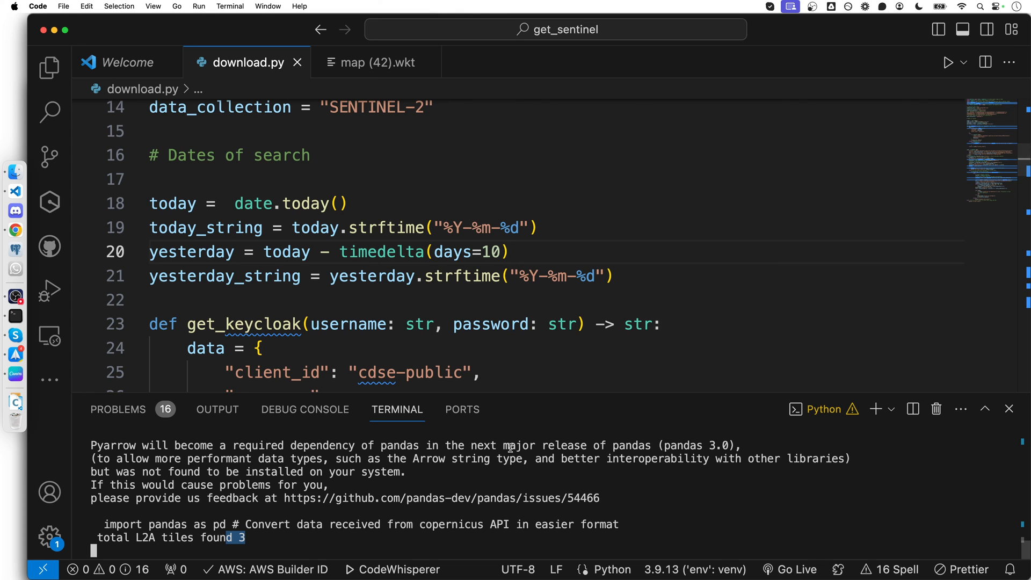
pyautogui.moveTo(190, 222)
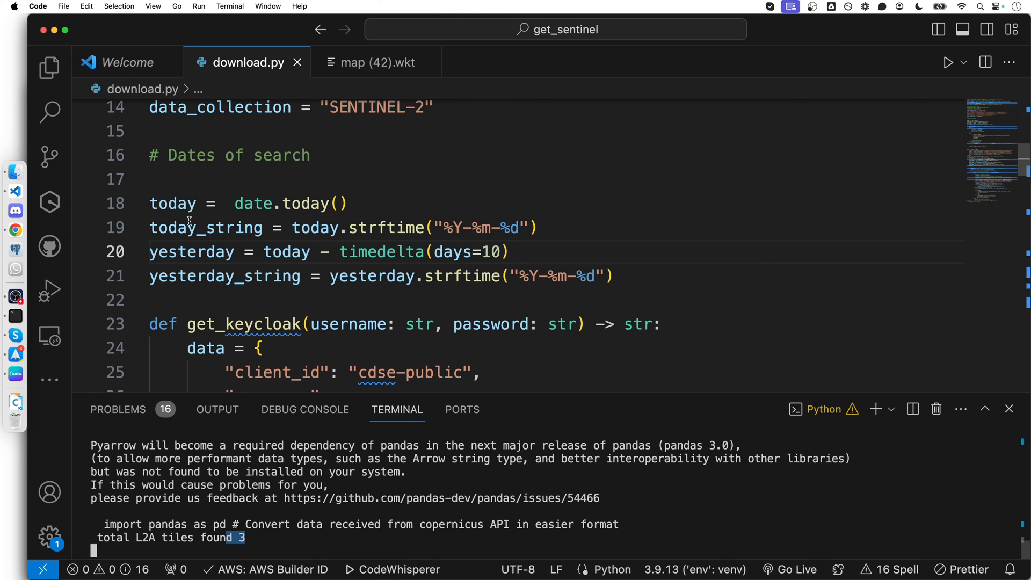
pyautogui.moveTo(293, 309)
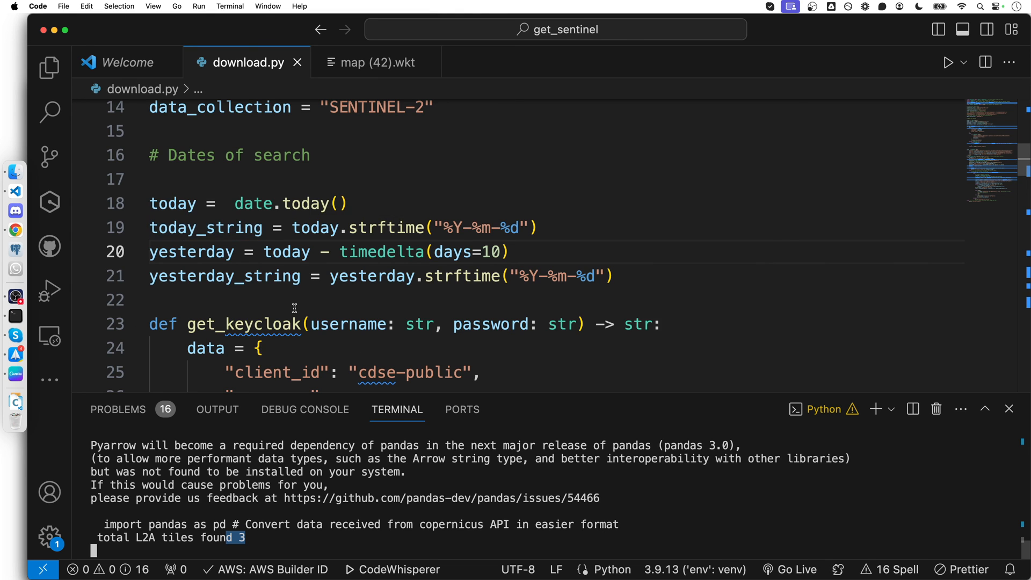
pyautogui.scroll(-3)
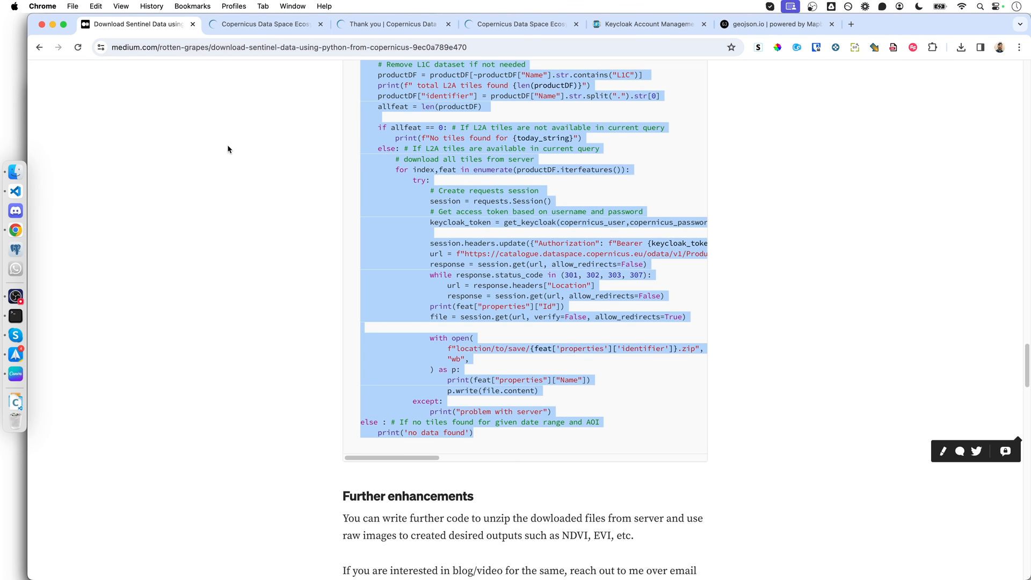
pyautogui.scroll(3)
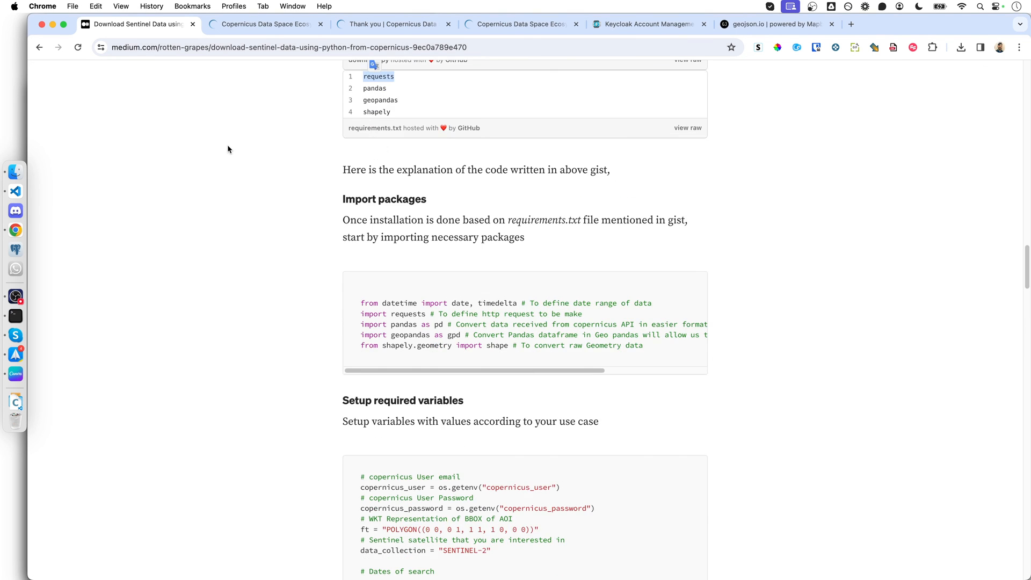
pyautogui.scroll(-3)
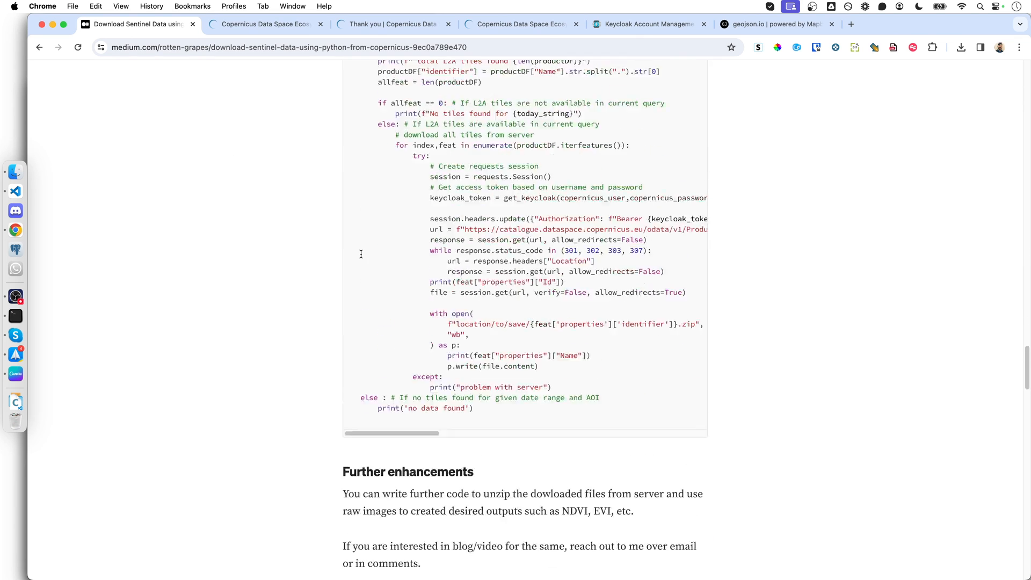
pyautogui.scroll(-3)
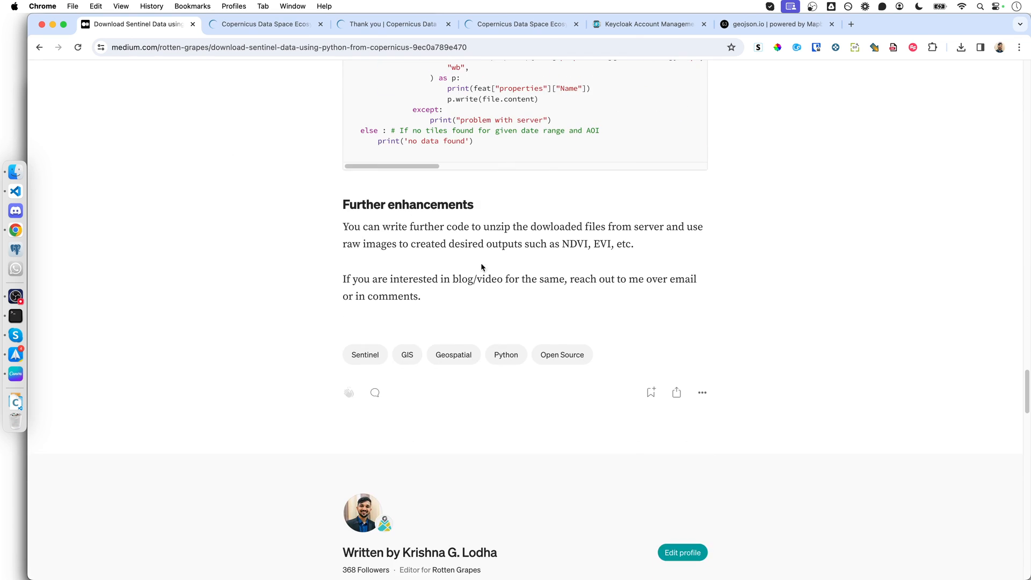
pyautogui.scroll(3)
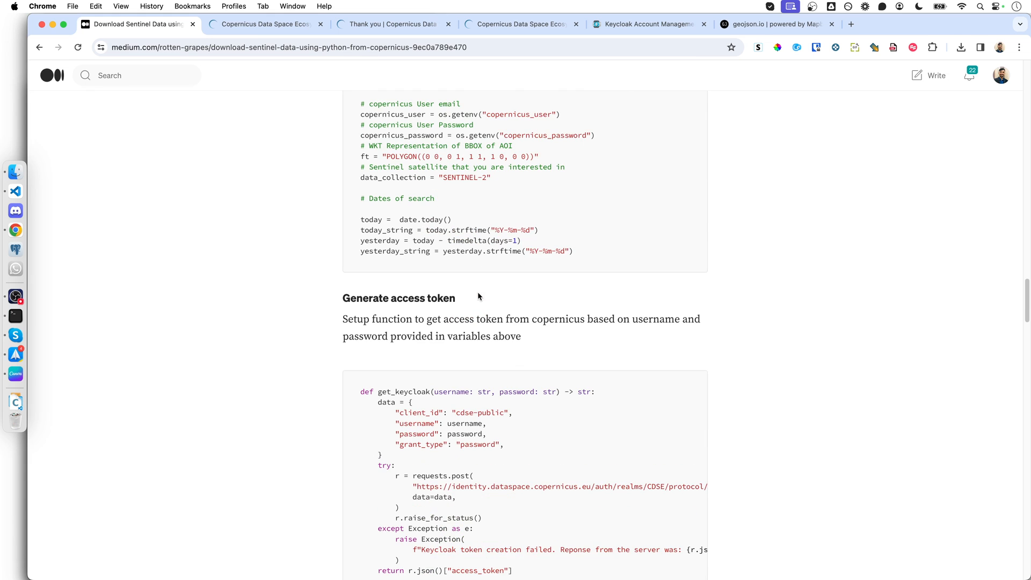